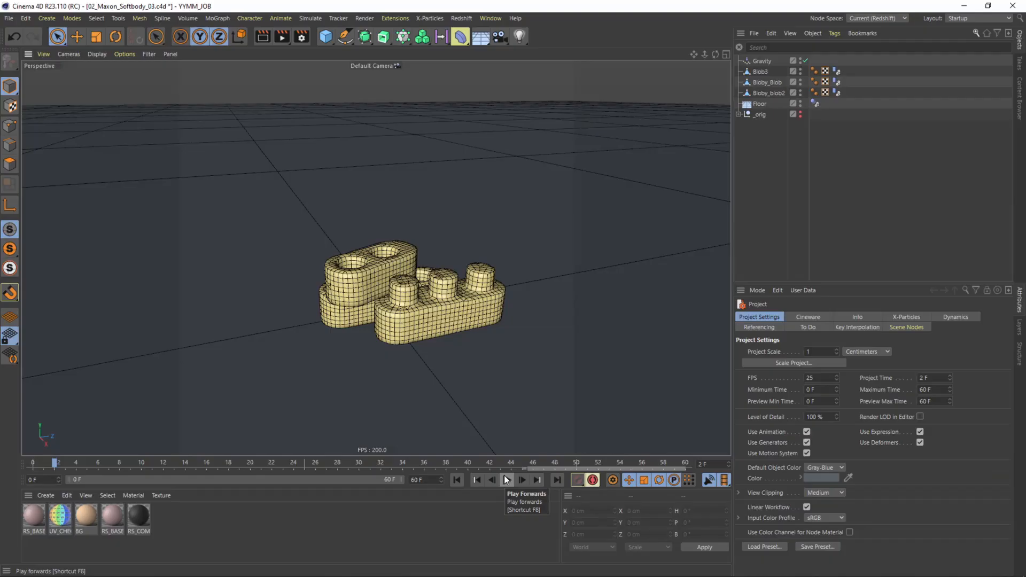
Play the finished scene so the three pieces inflate into puffy blobs, then pause
click(507, 480)
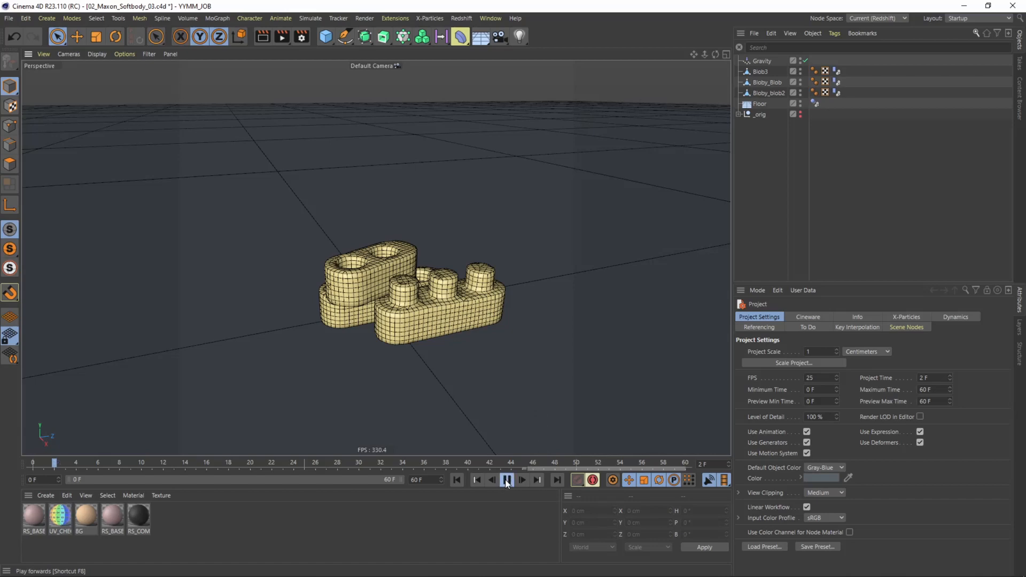
click(506, 480)
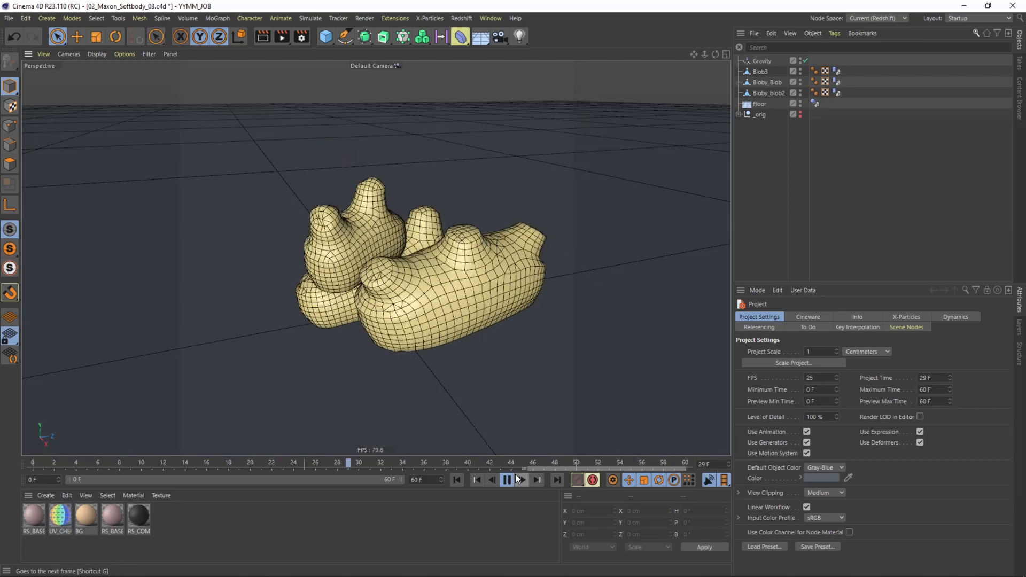
click(505, 480)
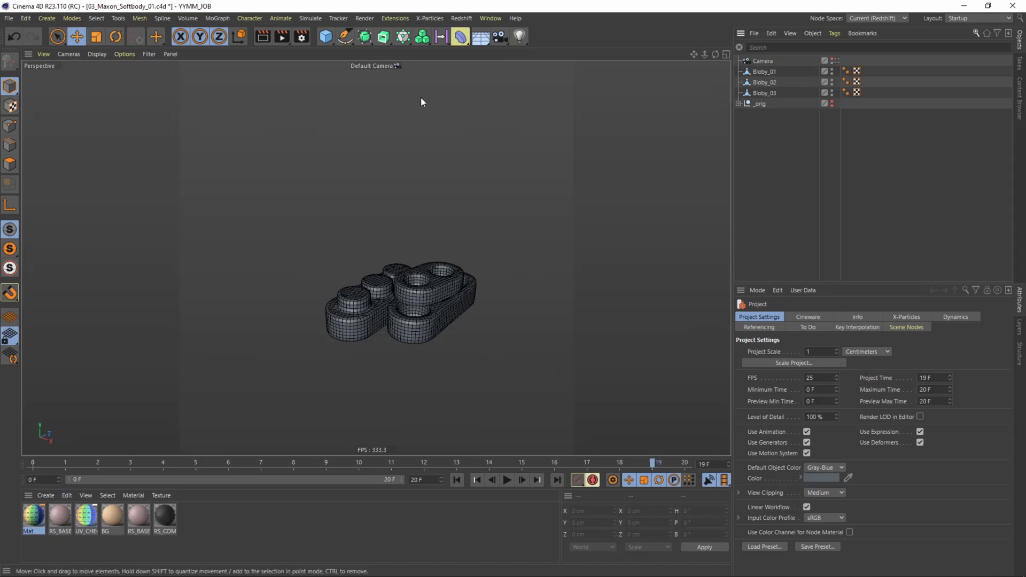
Add a Floor object beneath the three blocks and select it for a simulation tag
click(480, 36)
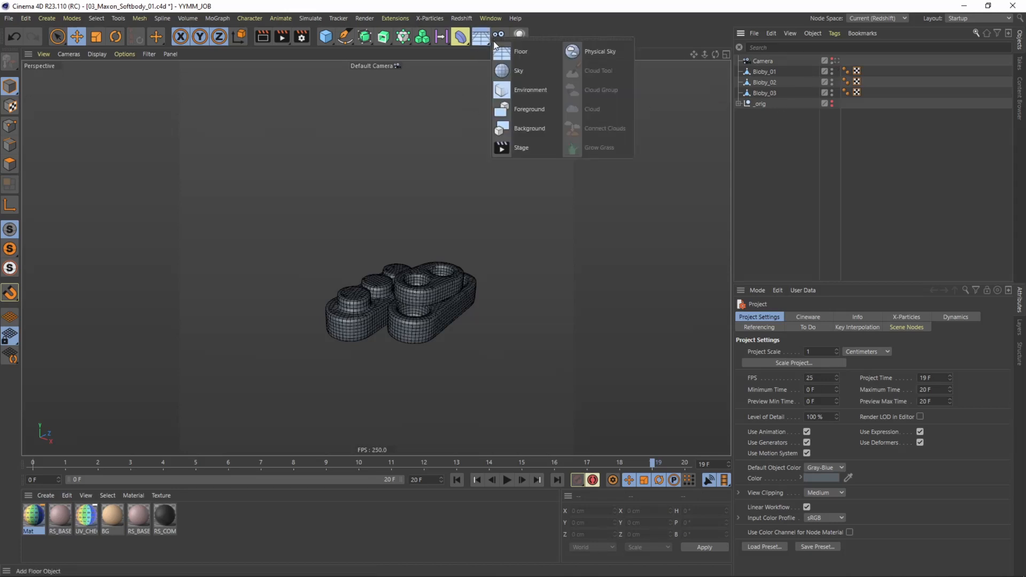
click(521, 52)
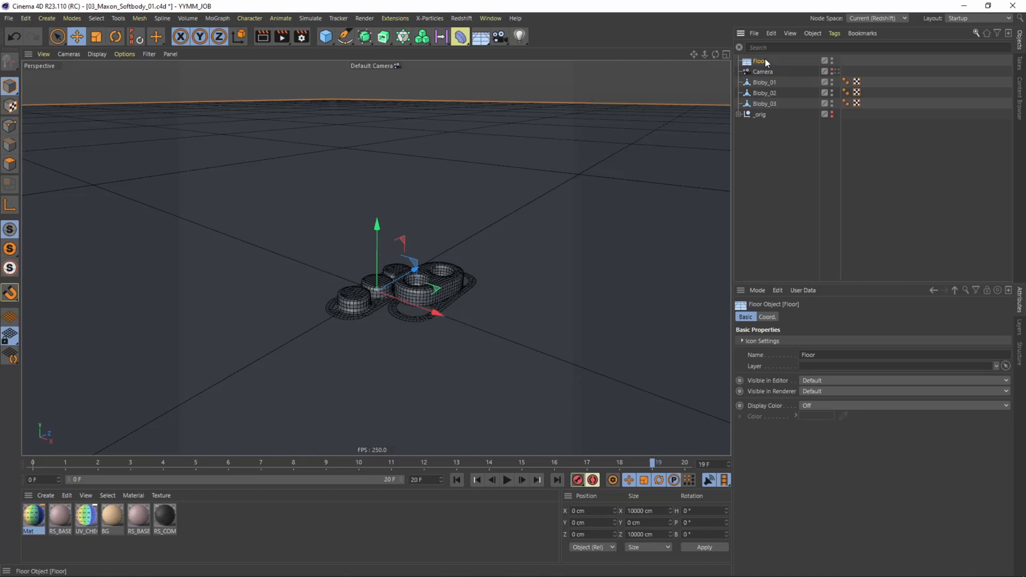
click(833, 33)
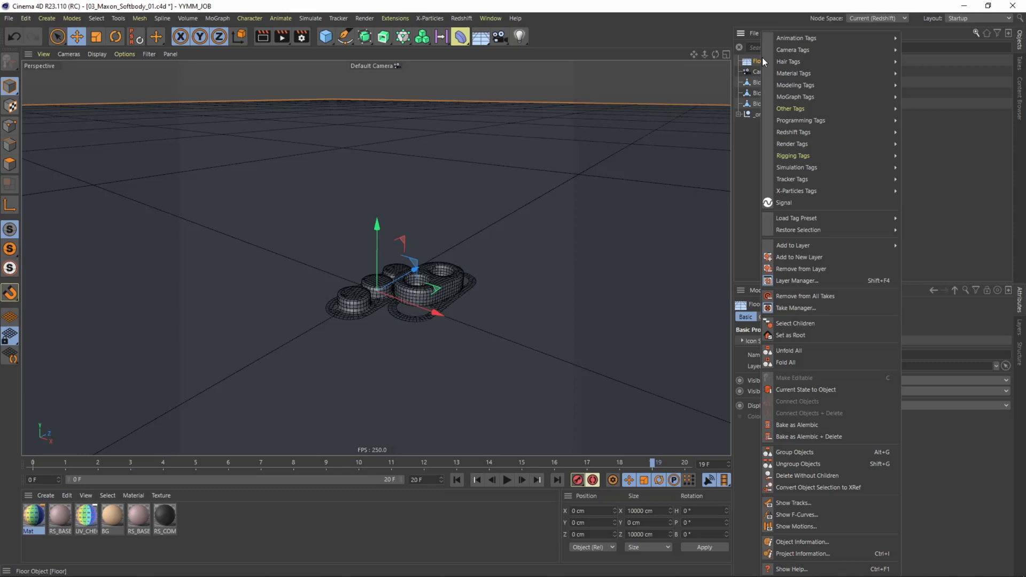
mouse_move(793, 179)
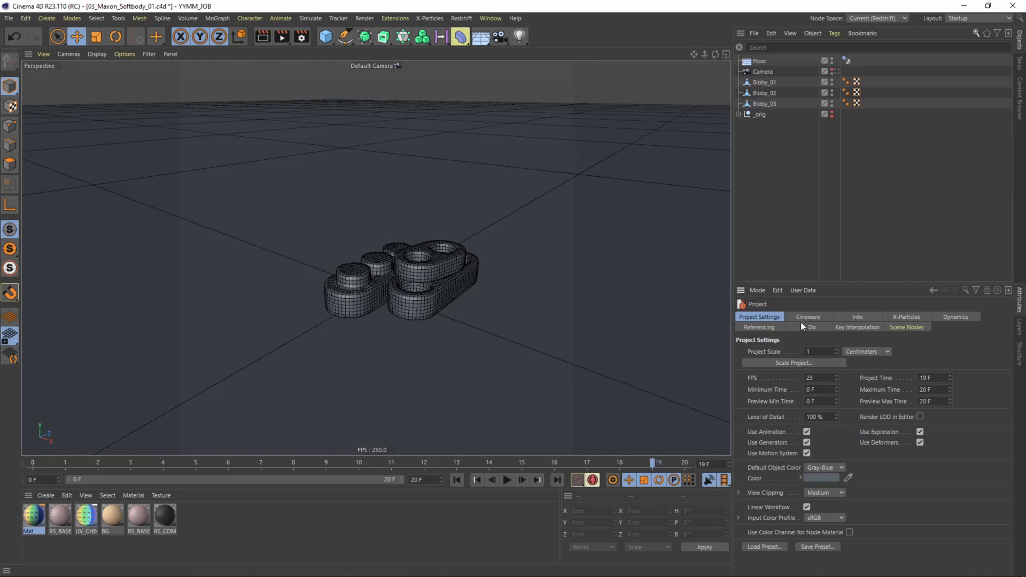
Check the project's dynamics settings and add a Gravity force via Commander ('gra')
click(956, 317)
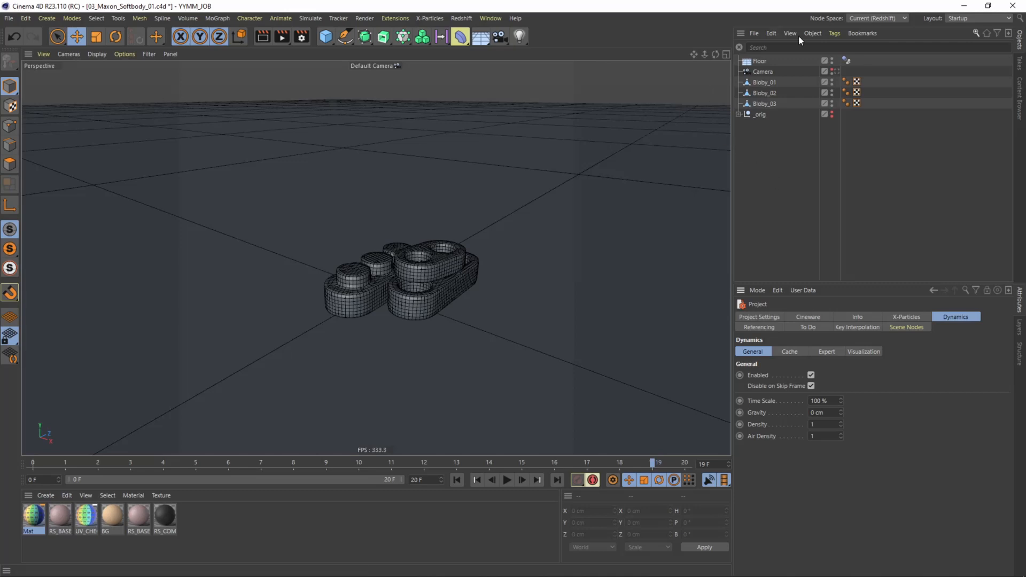
mouse_move(764, 161)
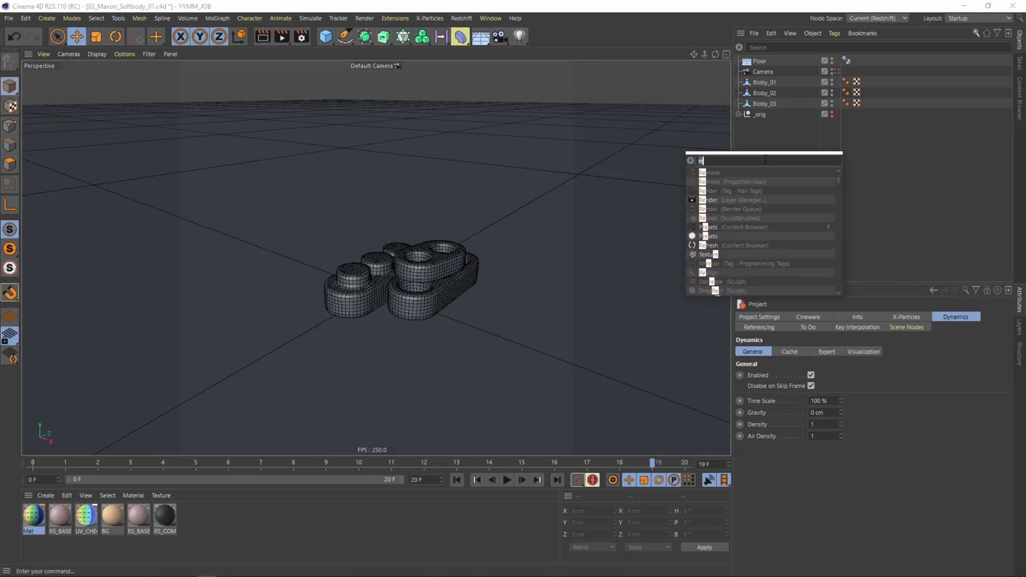
text(gra)
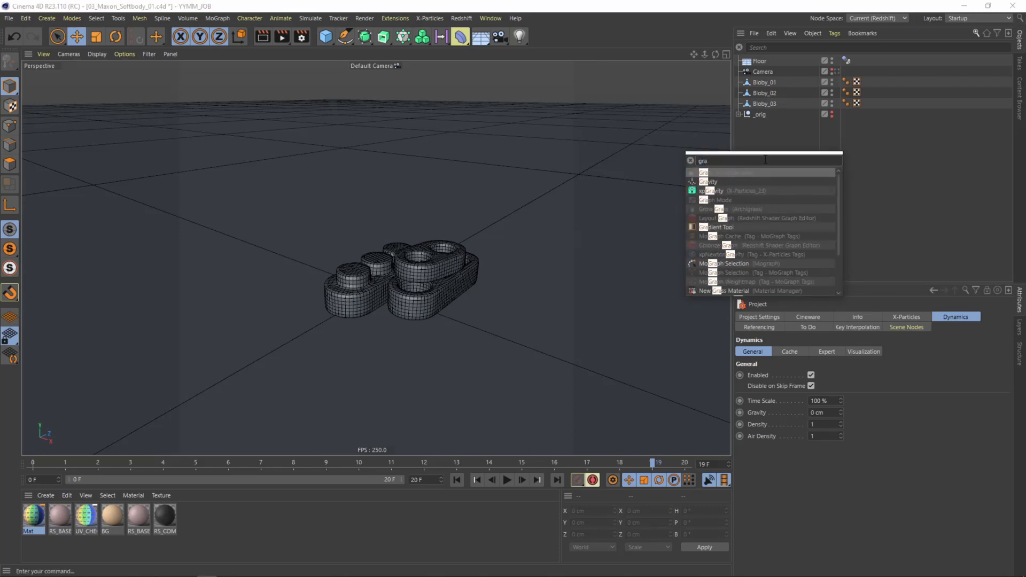
click(708, 181)
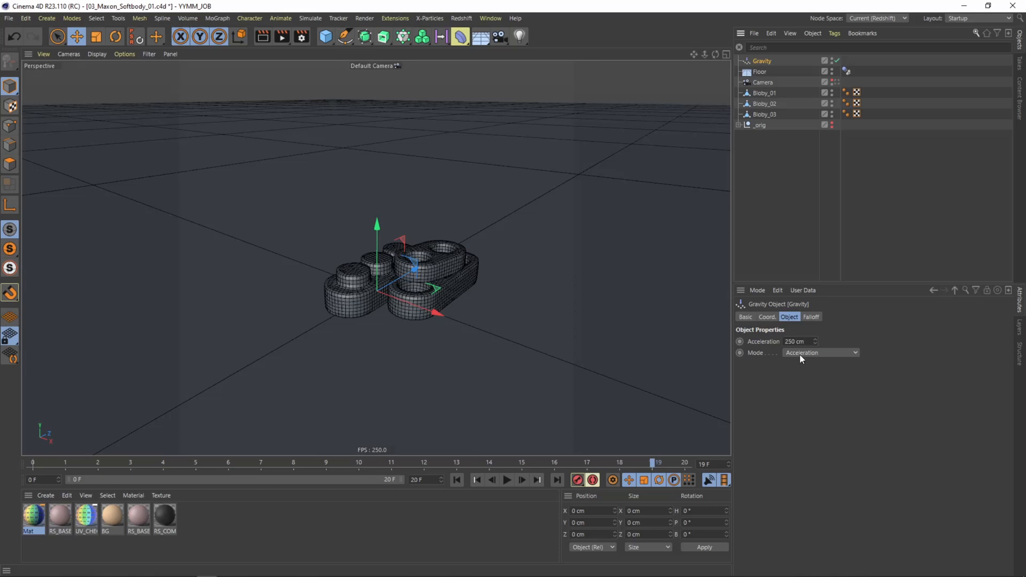
mouse_move(800, 378)
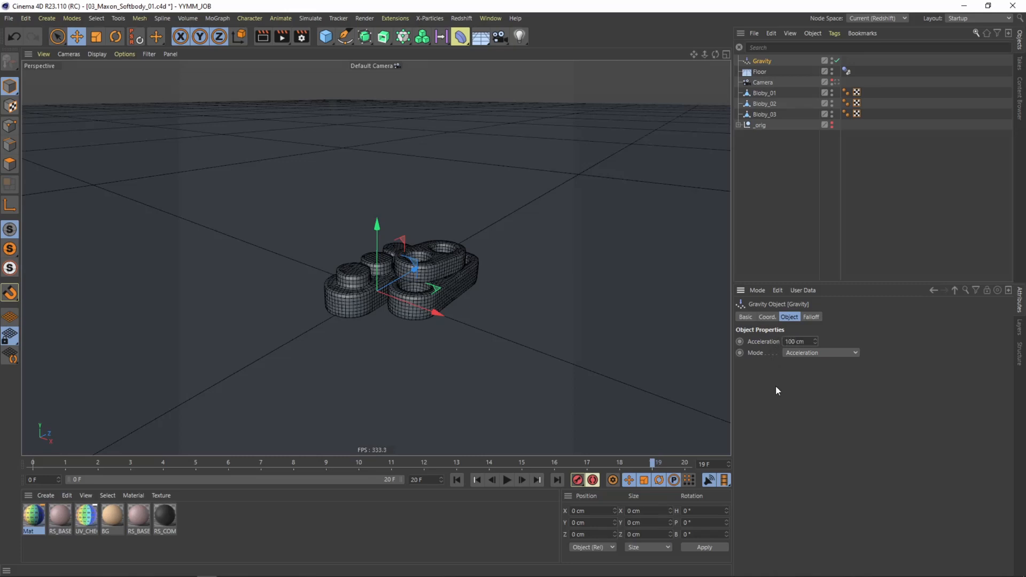
Adjust the project's Expert dynamics settings, entering 1 cm
click(955, 317)
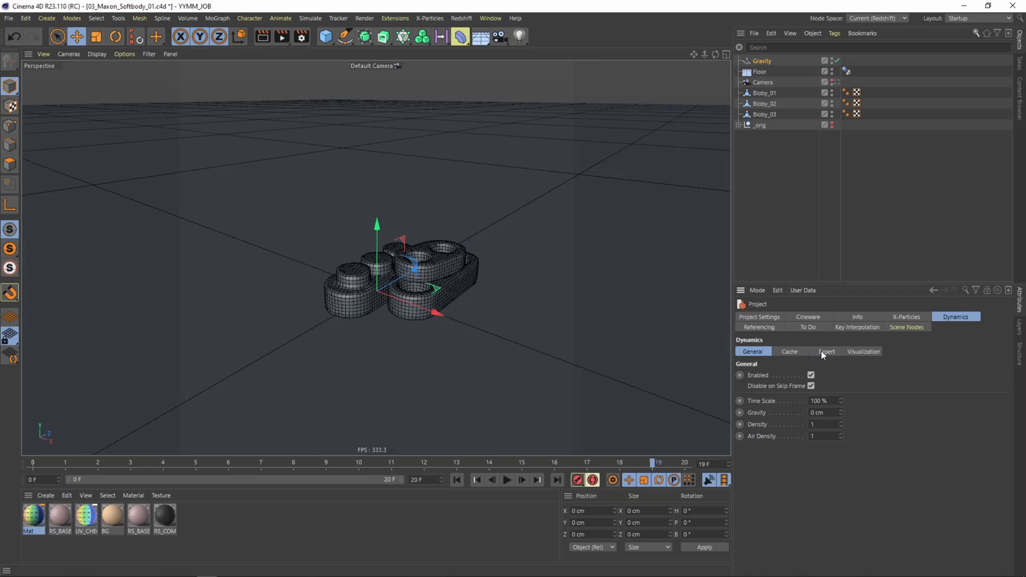
click(826, 352)
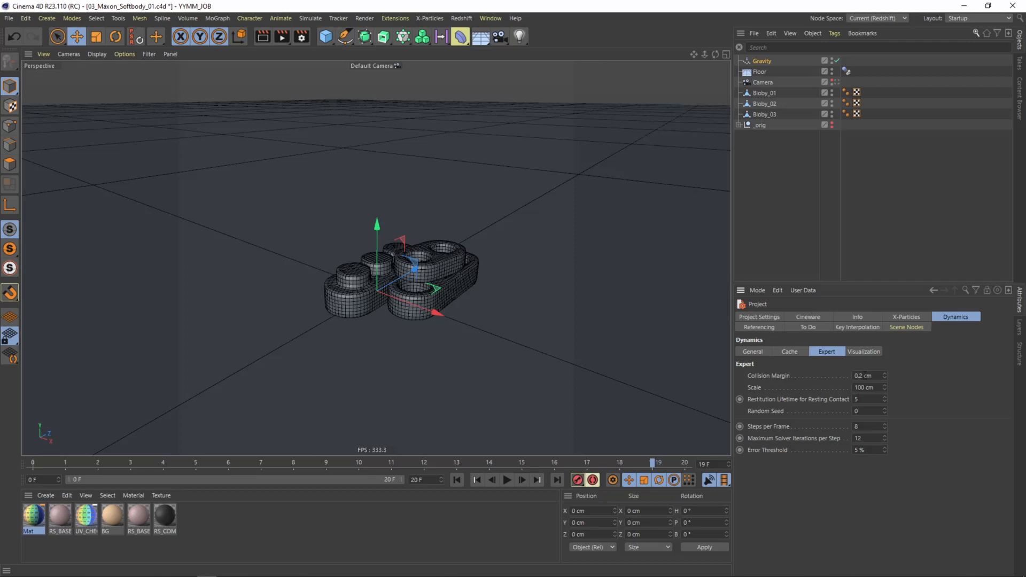
mouse_move(469, 252)
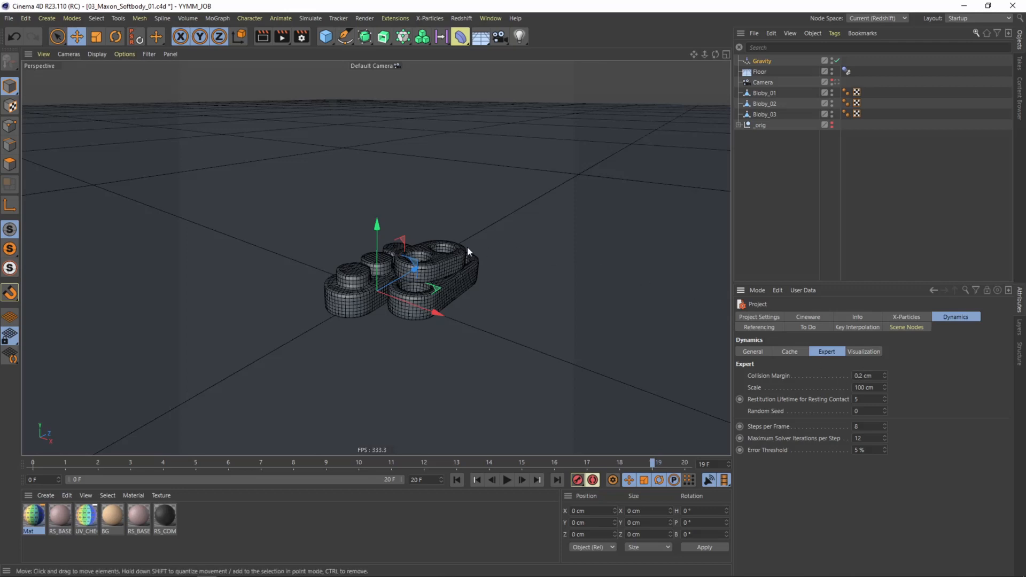
text(1 cm)
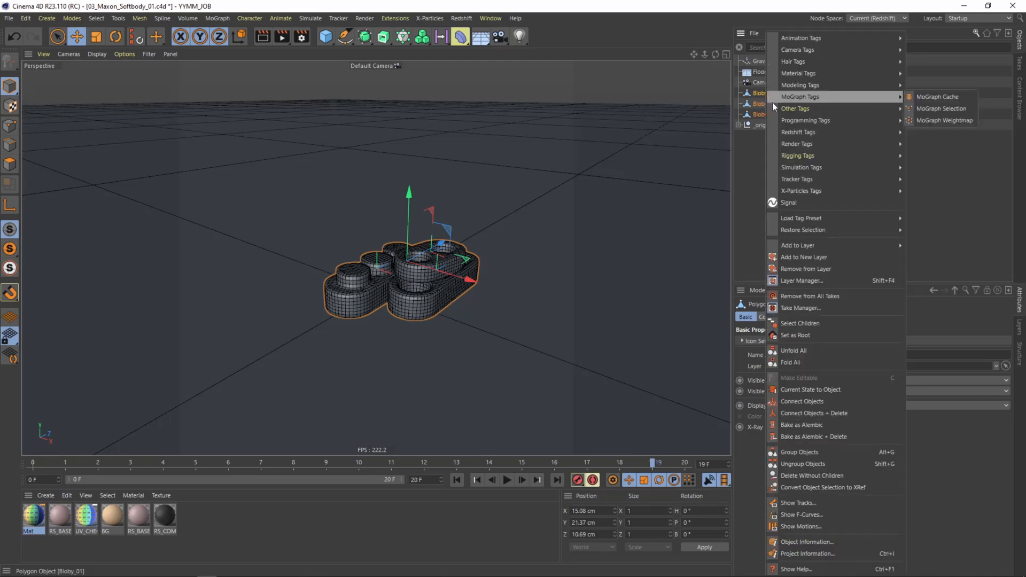
mouse_move(809, 167)
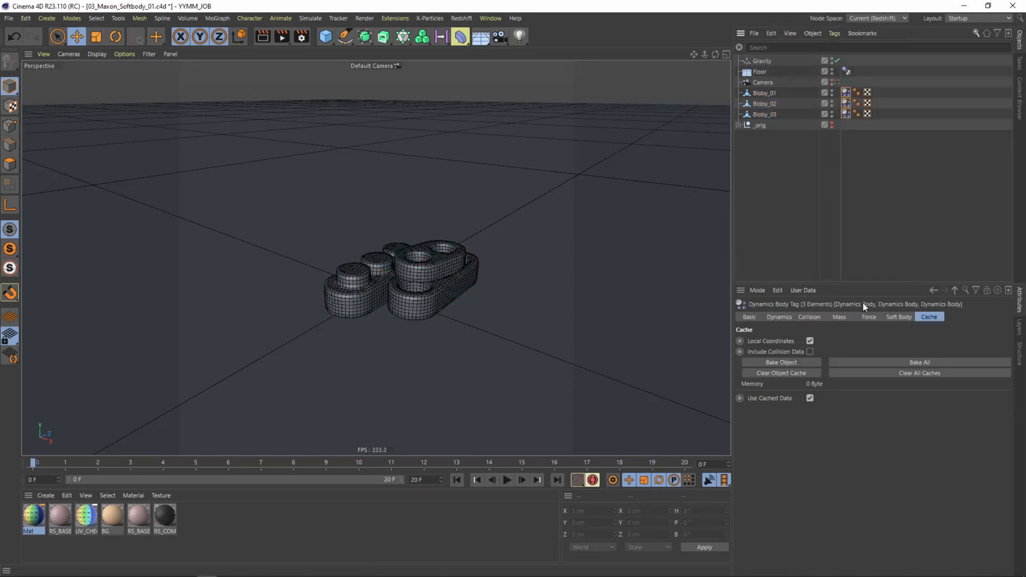
Set Pressure to 10 in the Soft Body settings of the three Bloby tags
click(898, 316)
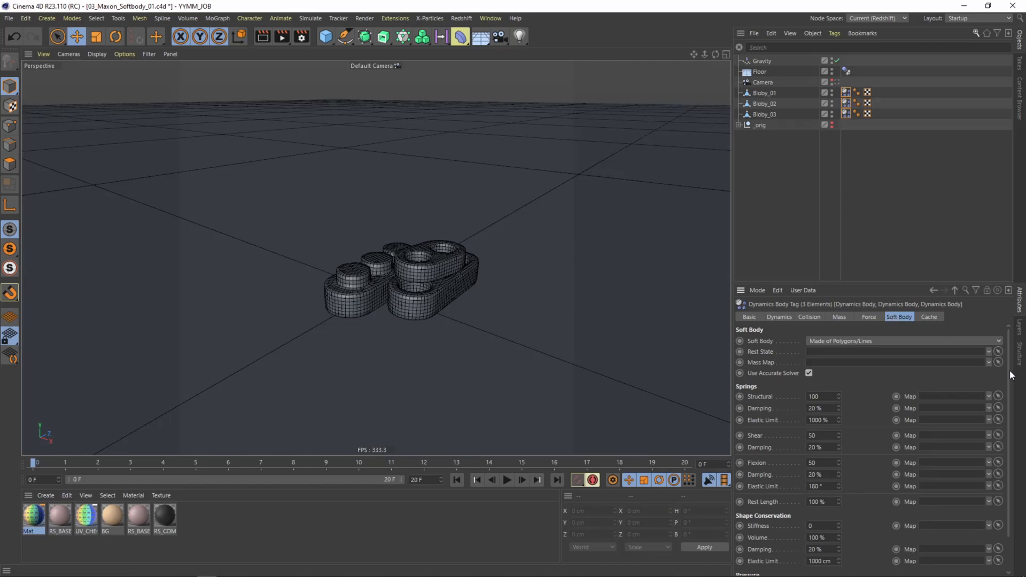
scroll(down, 3)
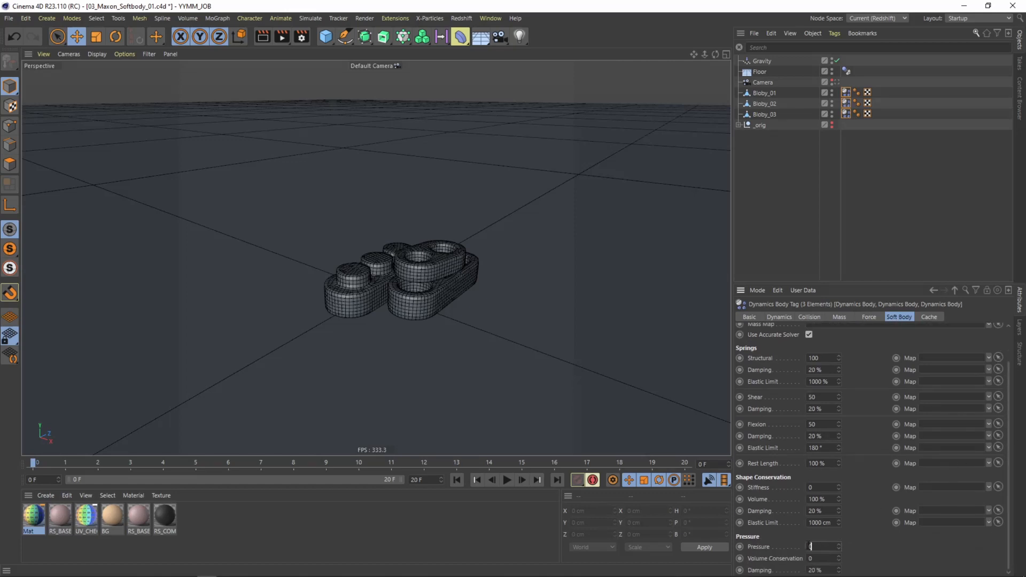
text(10)
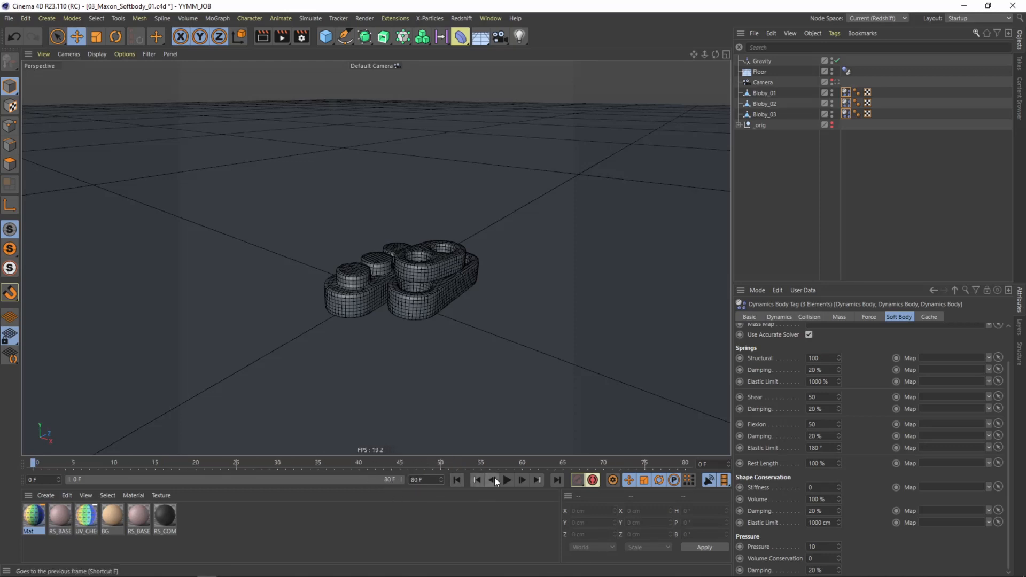
Play the simulation to watch the blobs inflate, then stop and rewind to frame 0
click(506, 480)
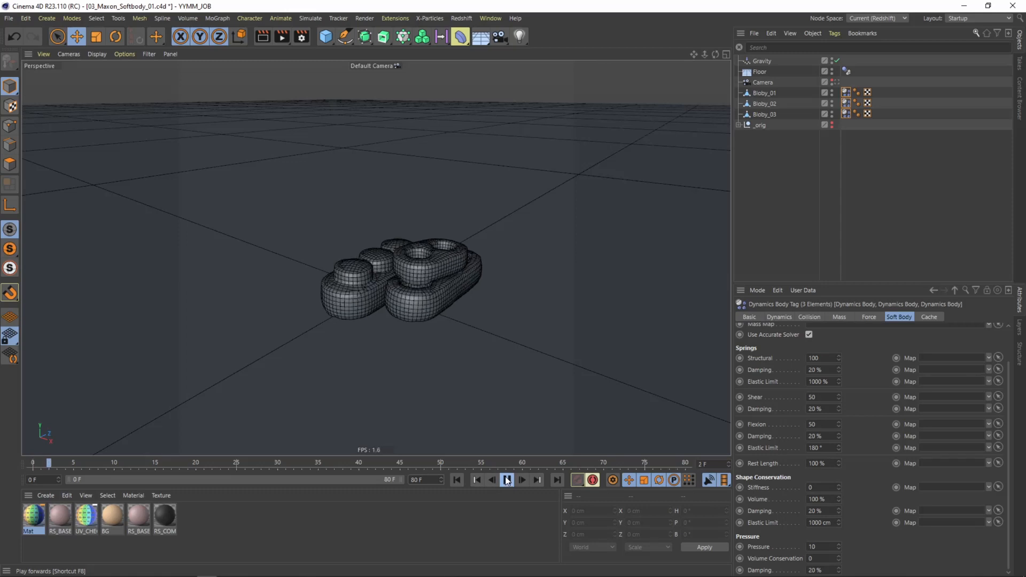
click(507, 480)
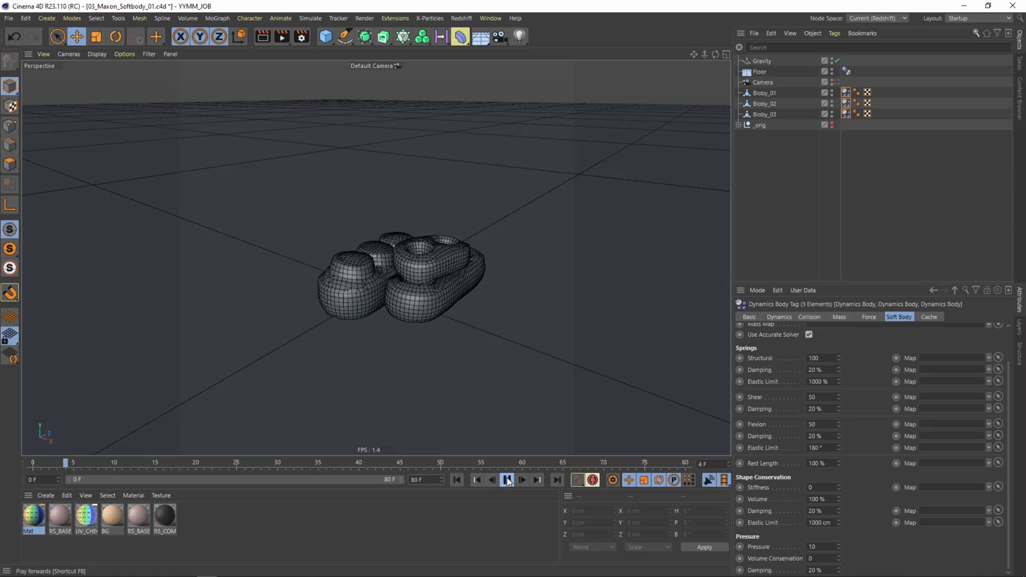
click(509, 480)
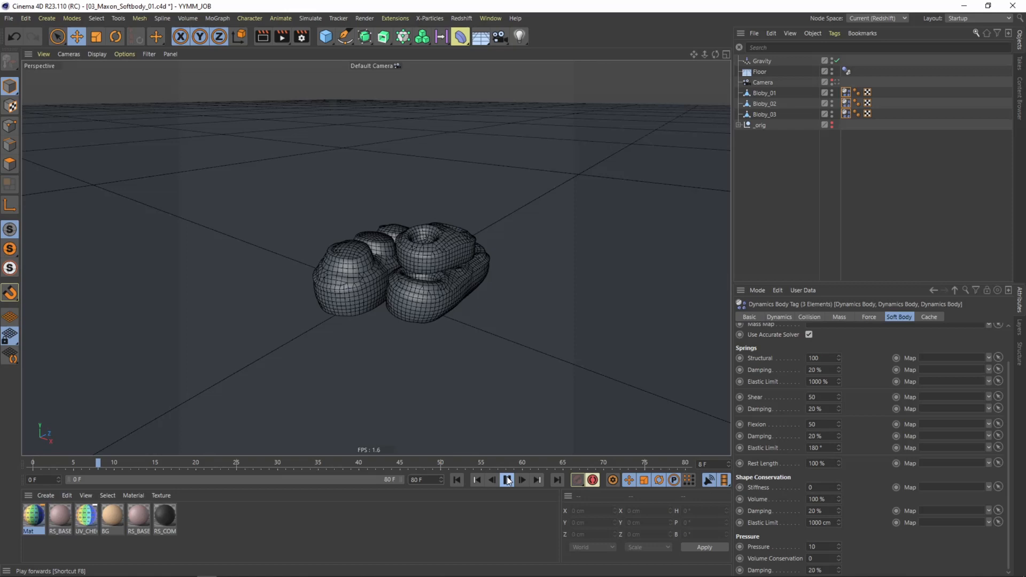
click(506, 480)
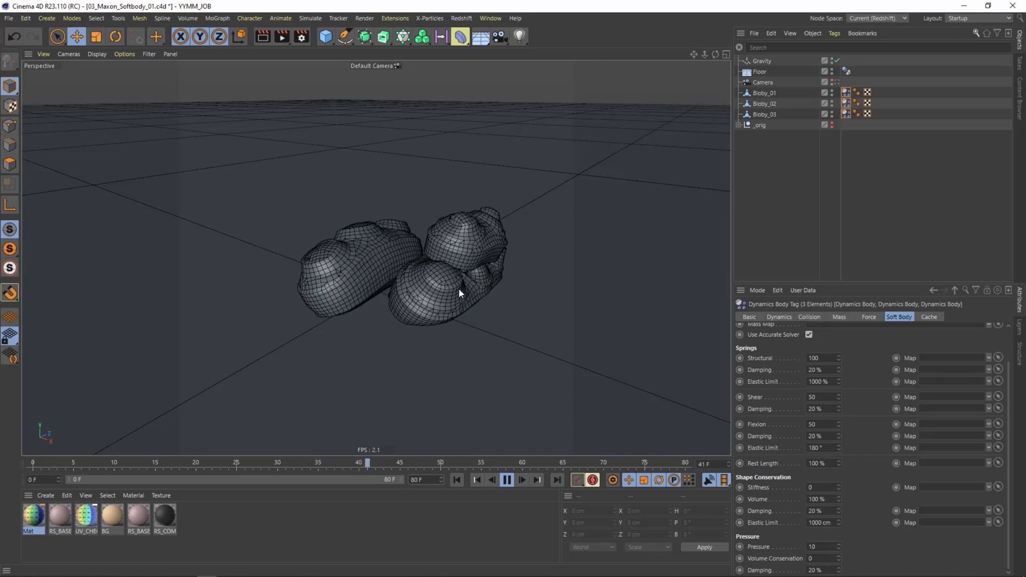
click(522, 480)
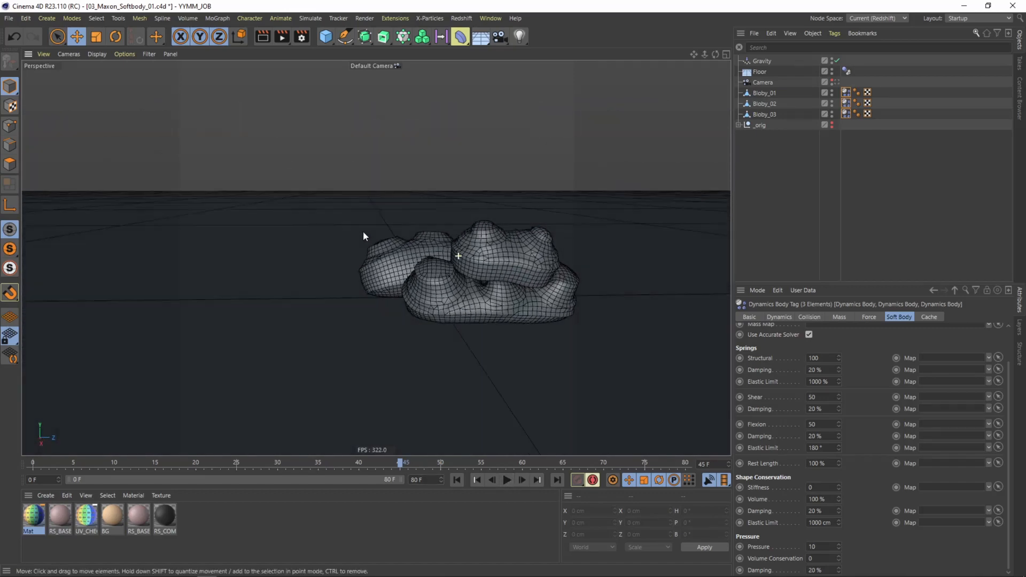
click(457, 480)
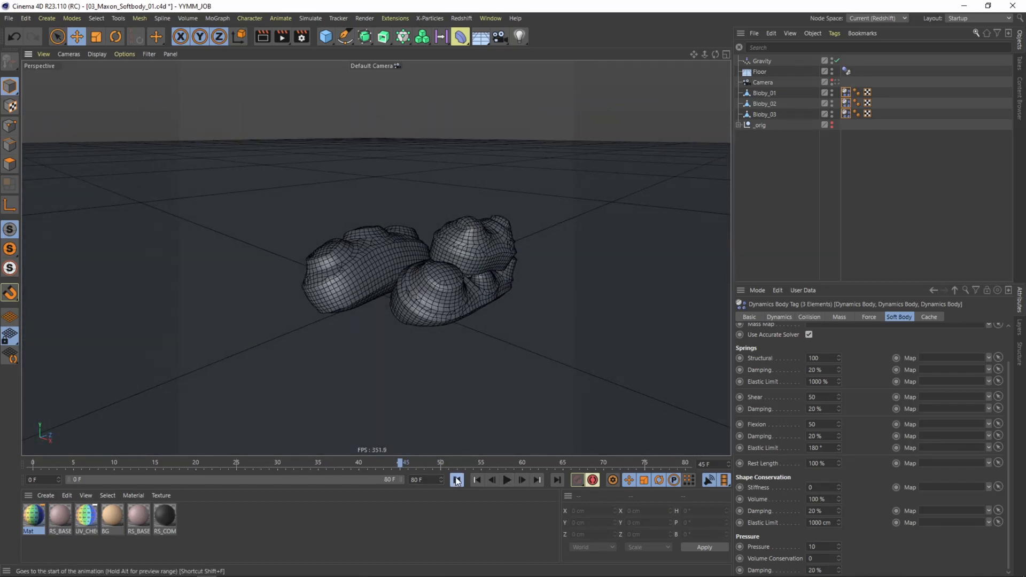
click(456, 480)
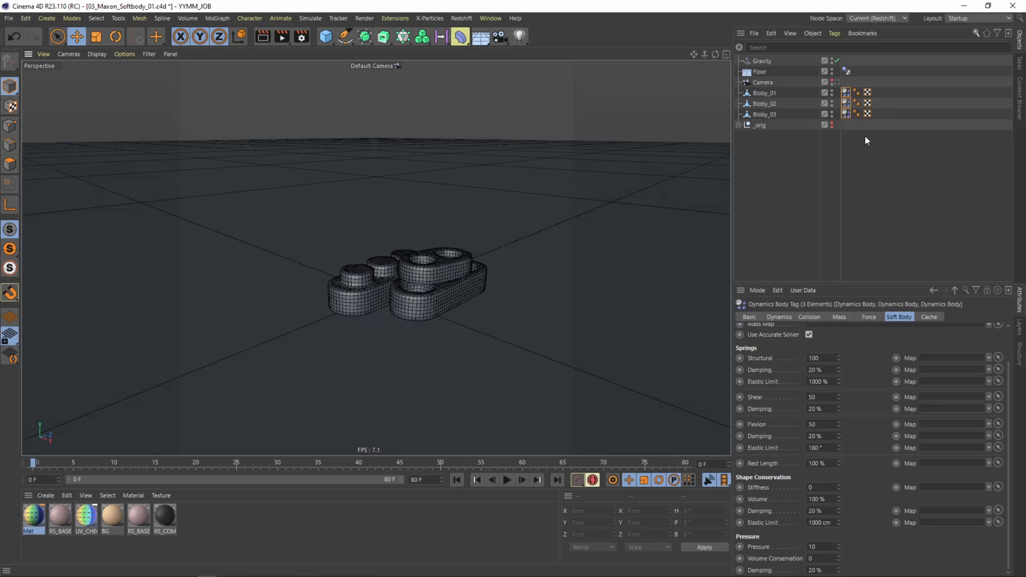
mouse_move(852, 158)
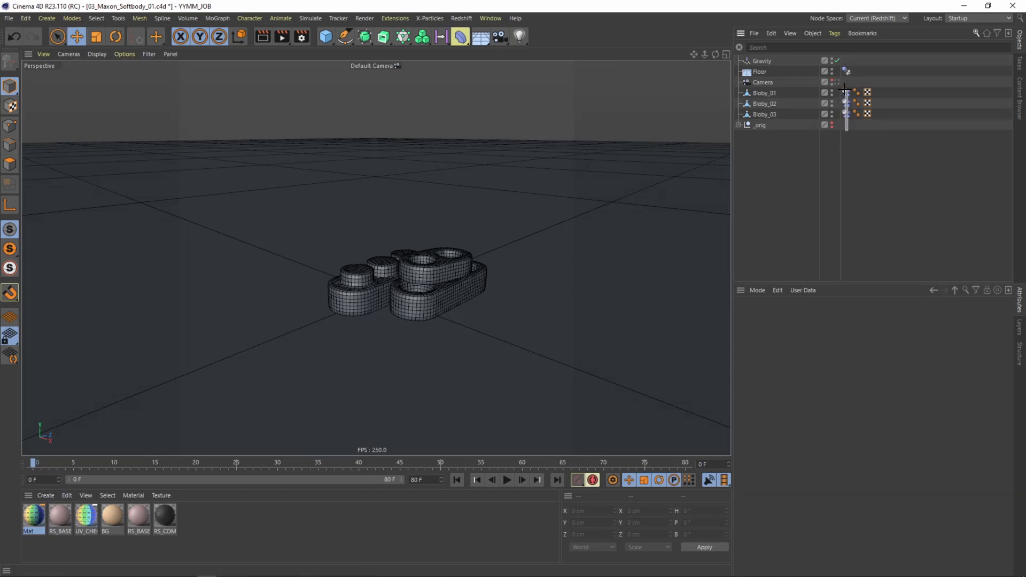
Select all three soft-body tags and replay the simulation with 1% damping, then stop
click(847, 92)
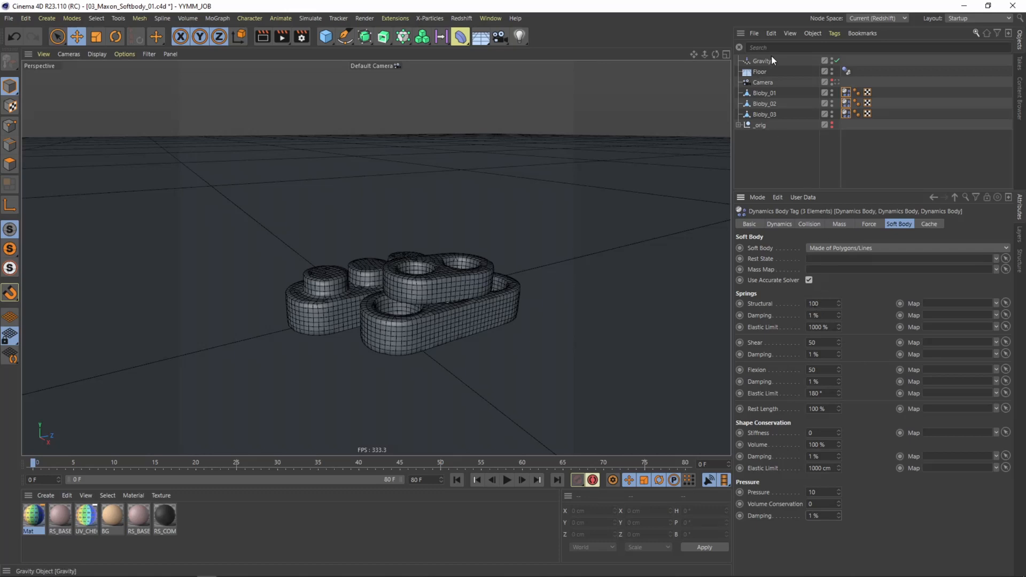
mouse_move(857, 186)
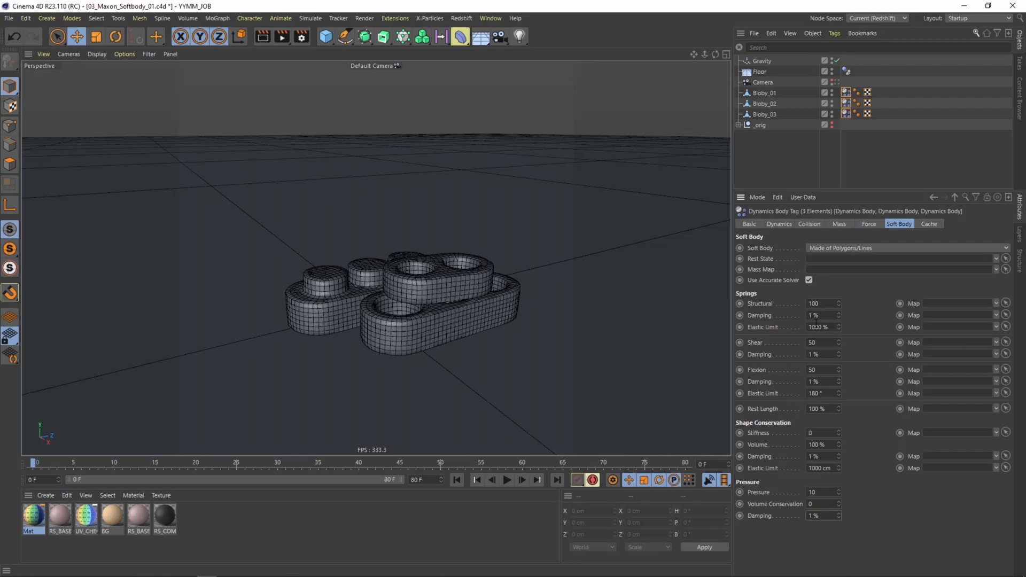
click(507, 480)
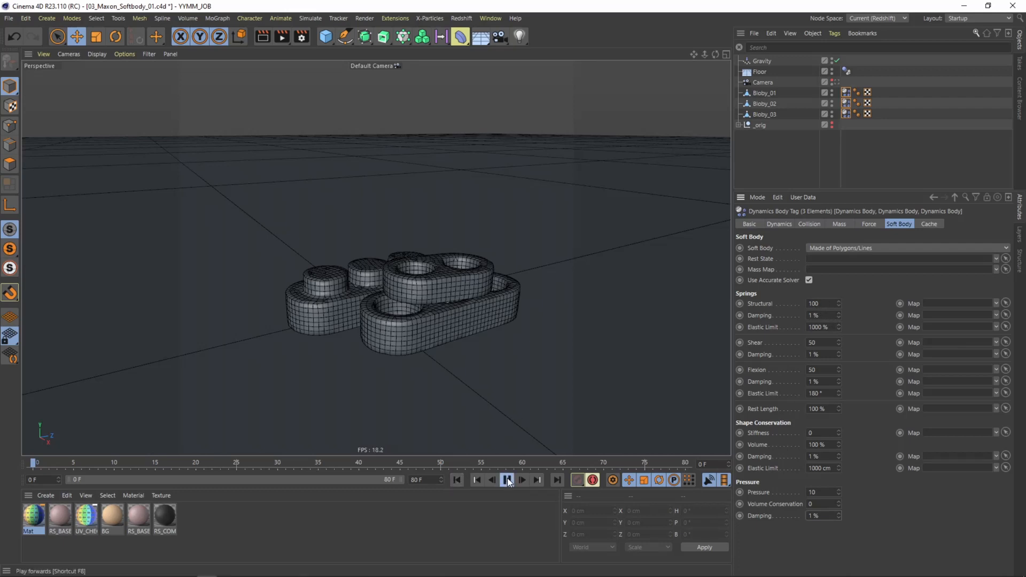
click(509, 480)
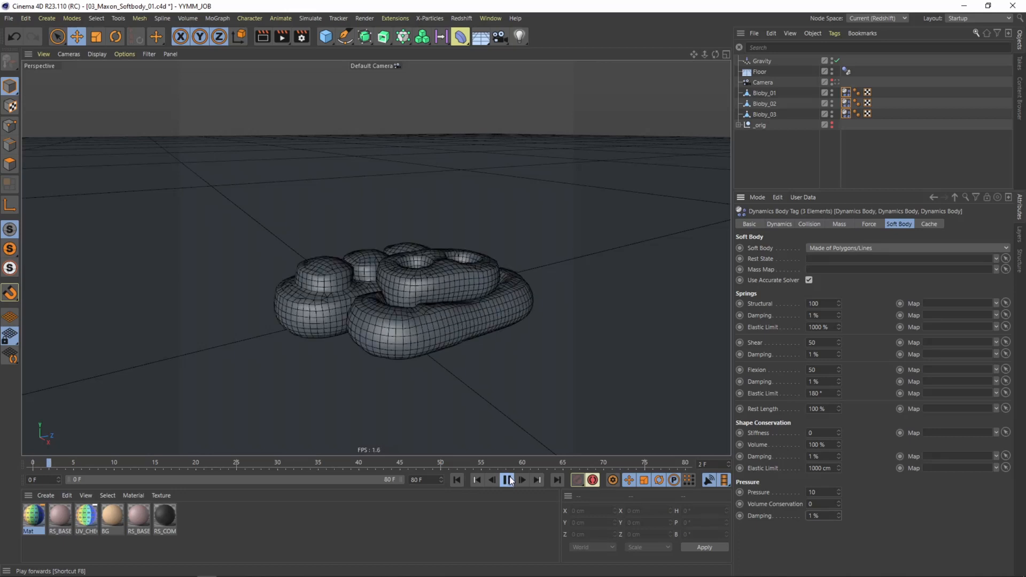
click(509, 480)
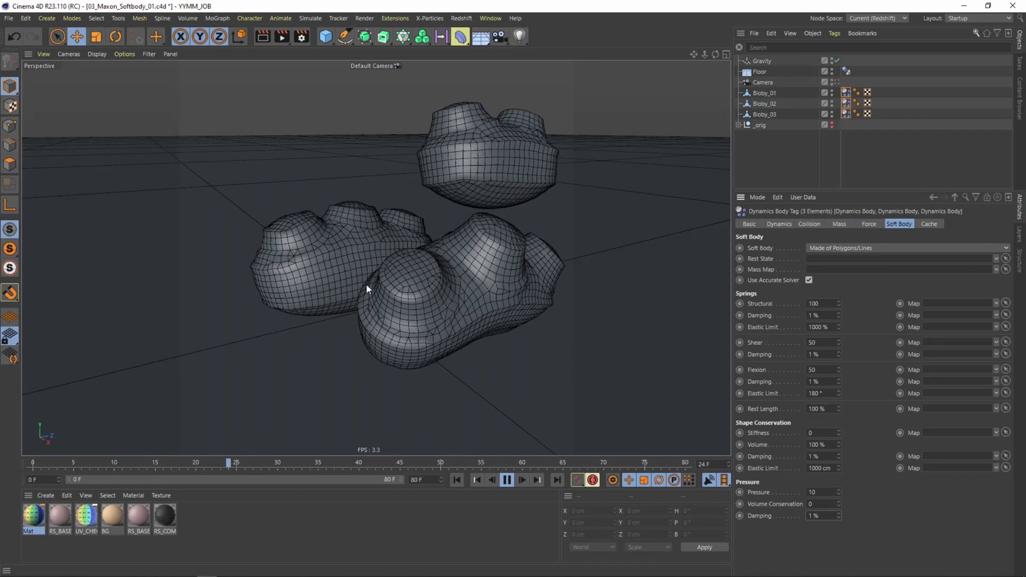
click(507, 480)
text(50)
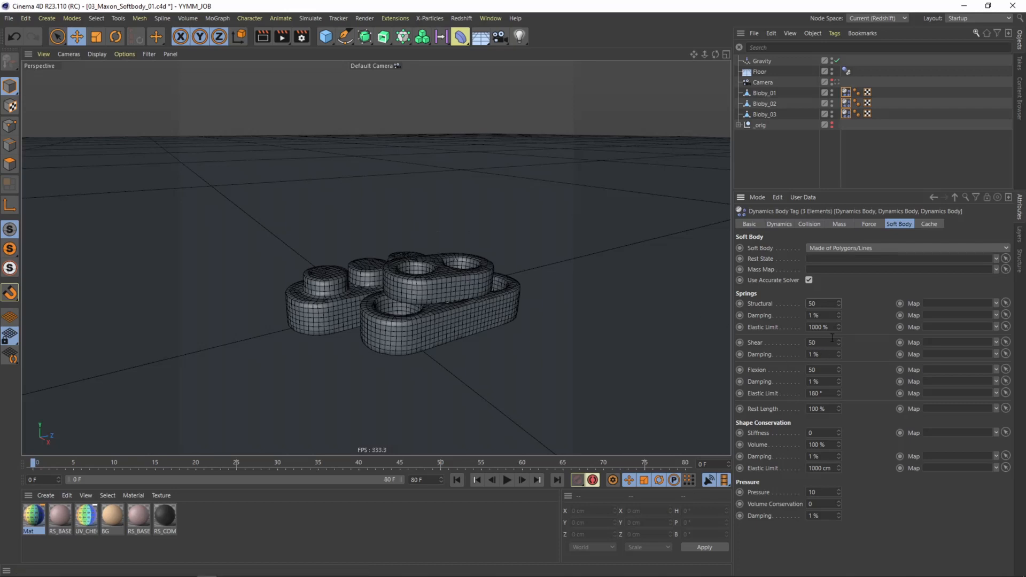
mouse_move(750, 374)
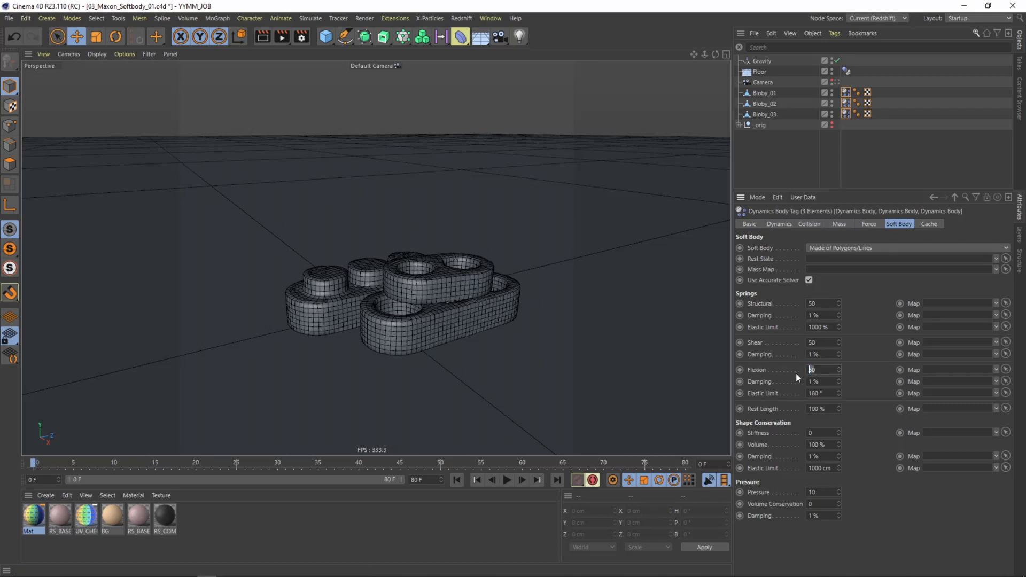
Set Flexion to 5 on the soft-body tags and replay the softer simulation, then stop
text(5)
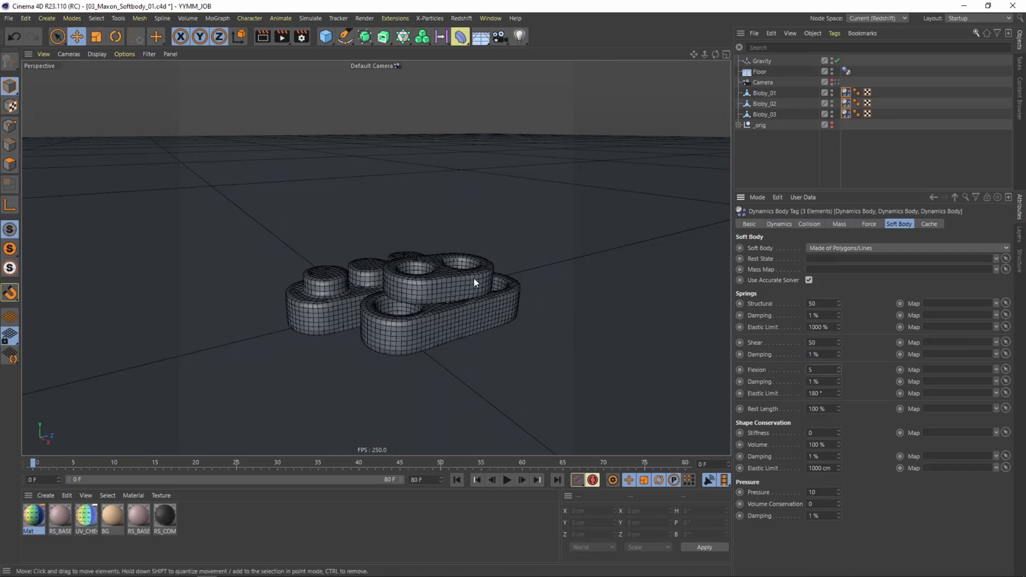
click(822, 342)
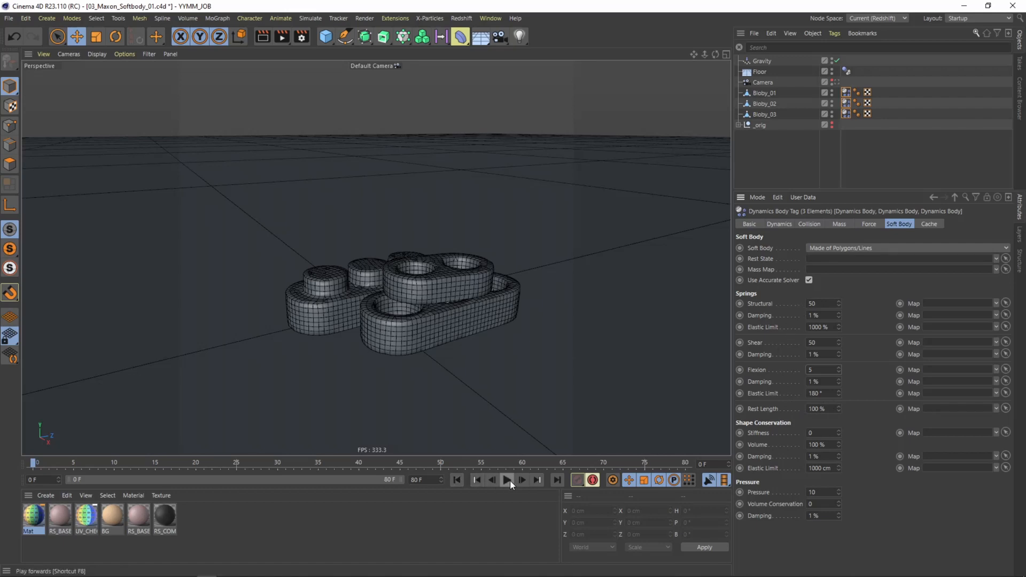
click(509, 480)
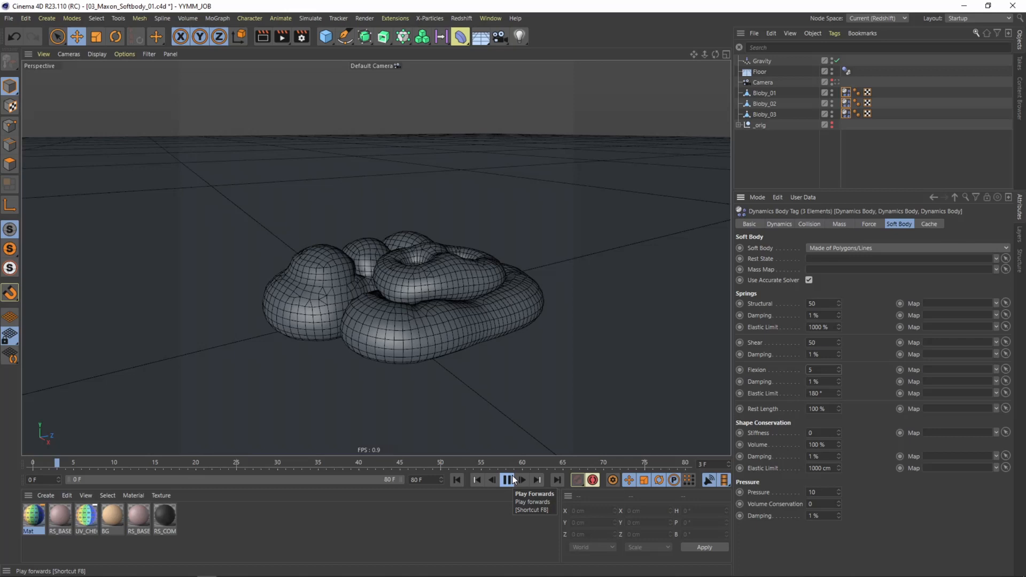
click(507, 480)
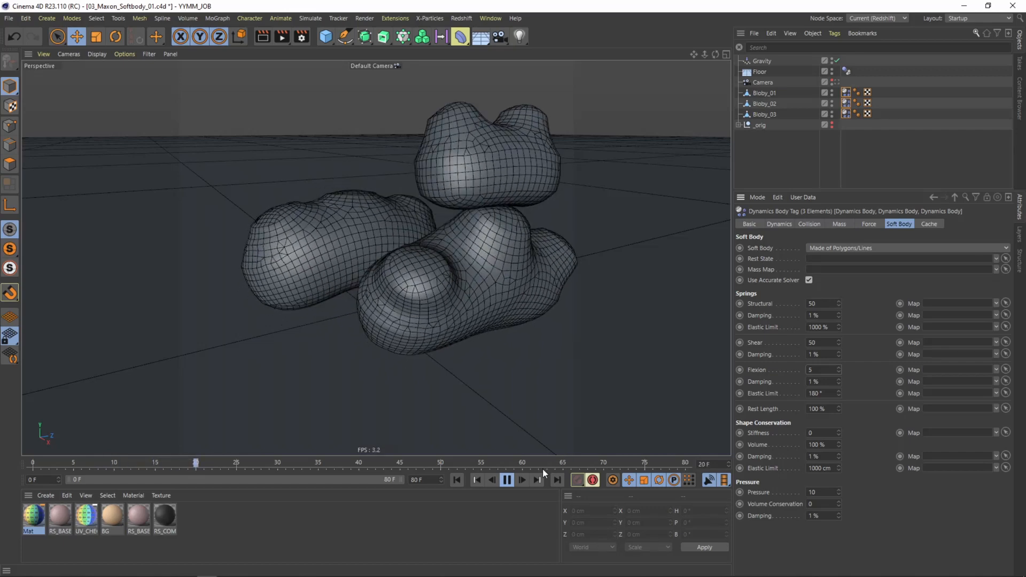
click(477, 480)
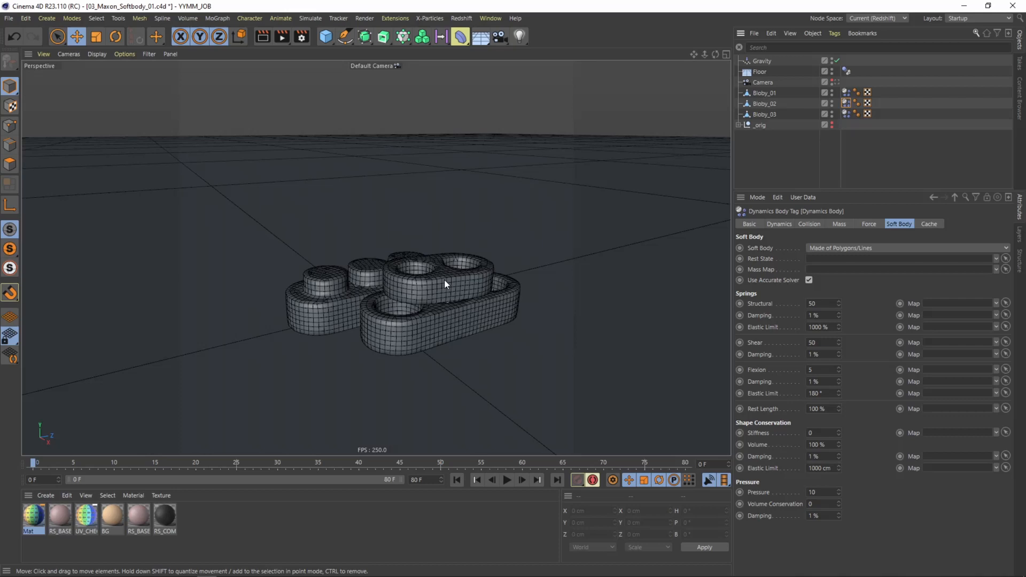
Select Blobby_03 with softer 25 springs, play its simulation and rewind
click(764, 104)
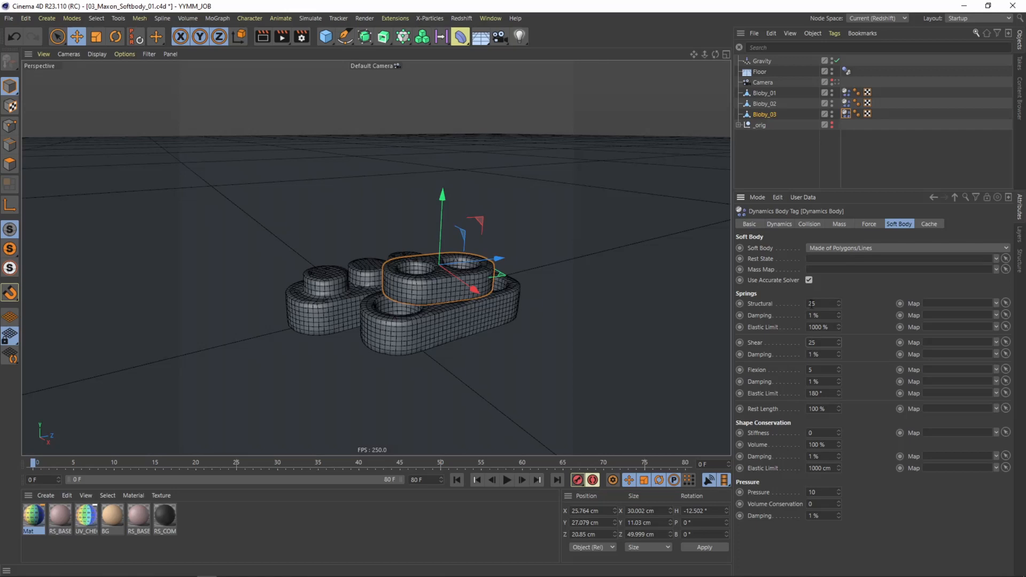
click(506, 480)
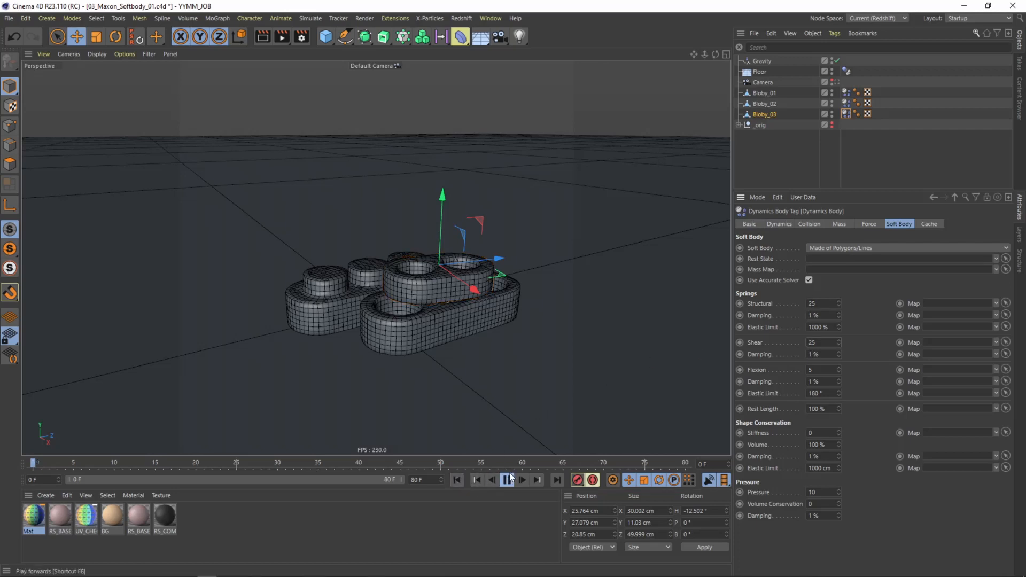
click(506, 480)
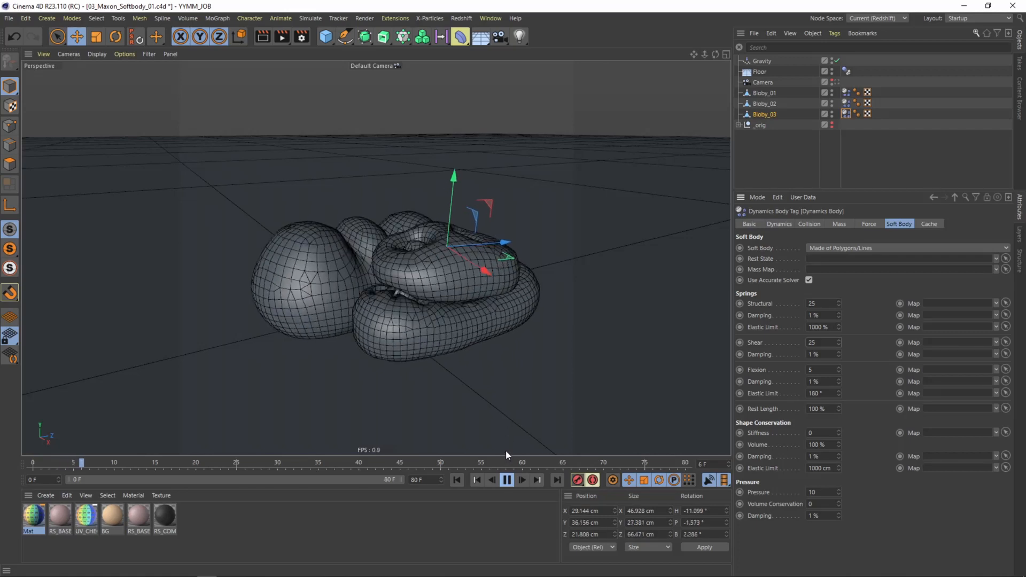
click(506, 480)
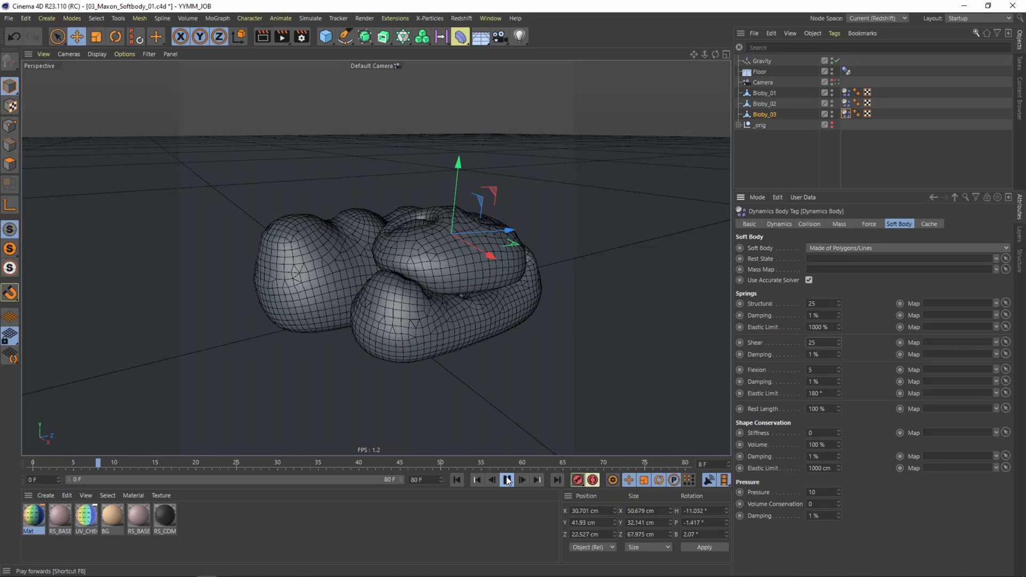
click(508, 480)
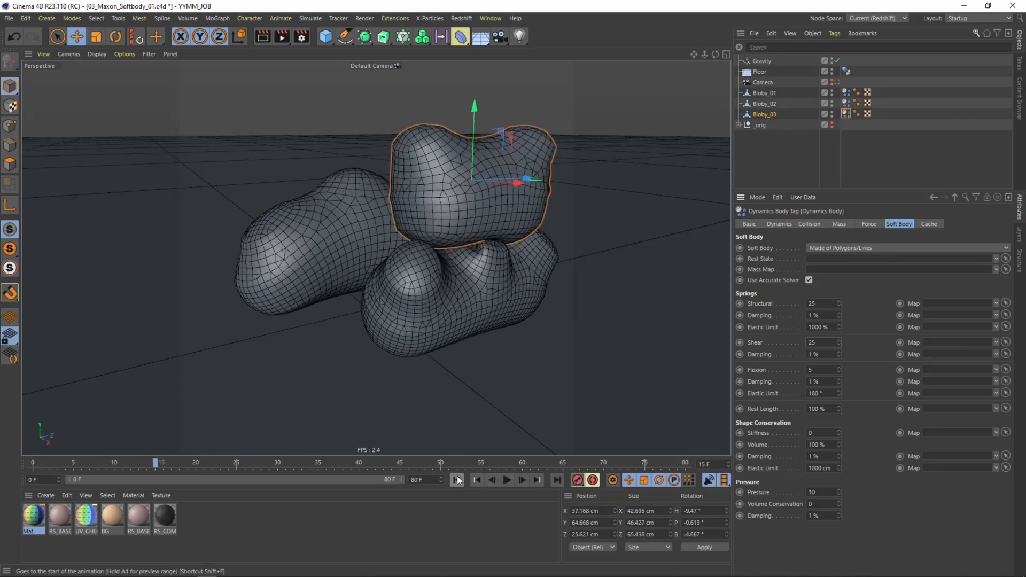
click(477, 480)
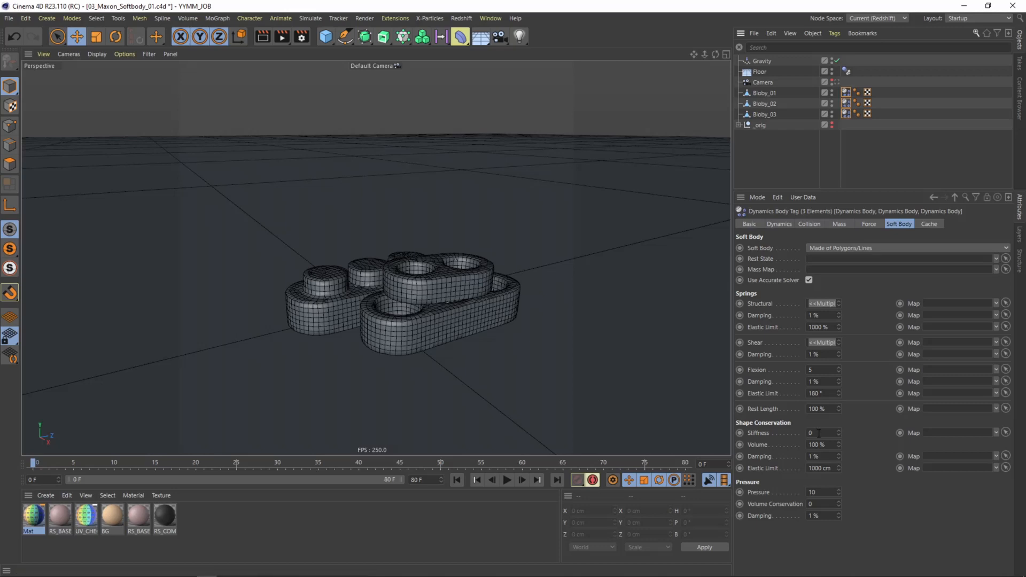
Key Stiffness 25 at frame 10 and Stiffness 0 at frame 12 on the tags
click(821, 433)
text(25)
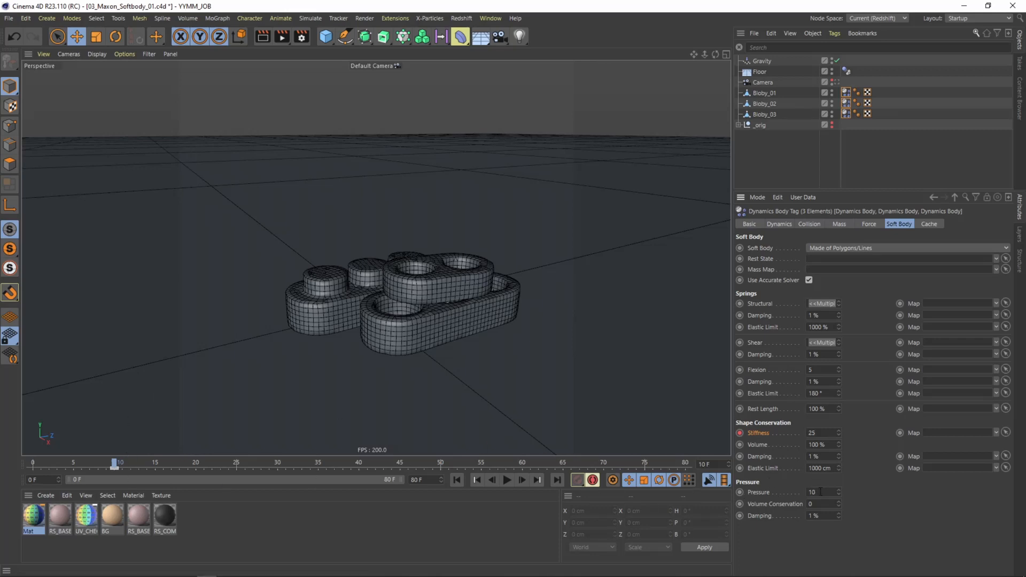
click(818, 492)
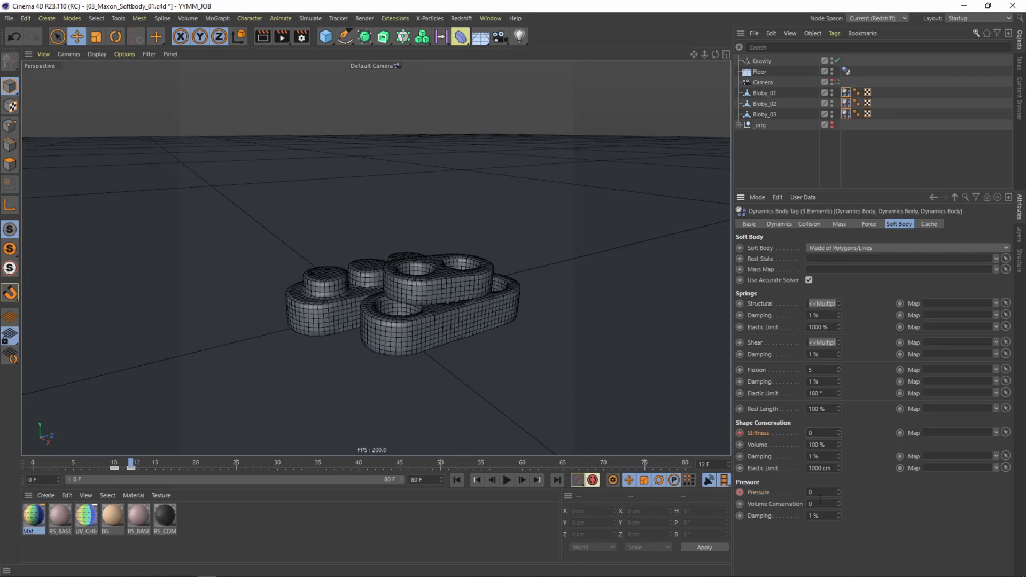
click(821, 492)
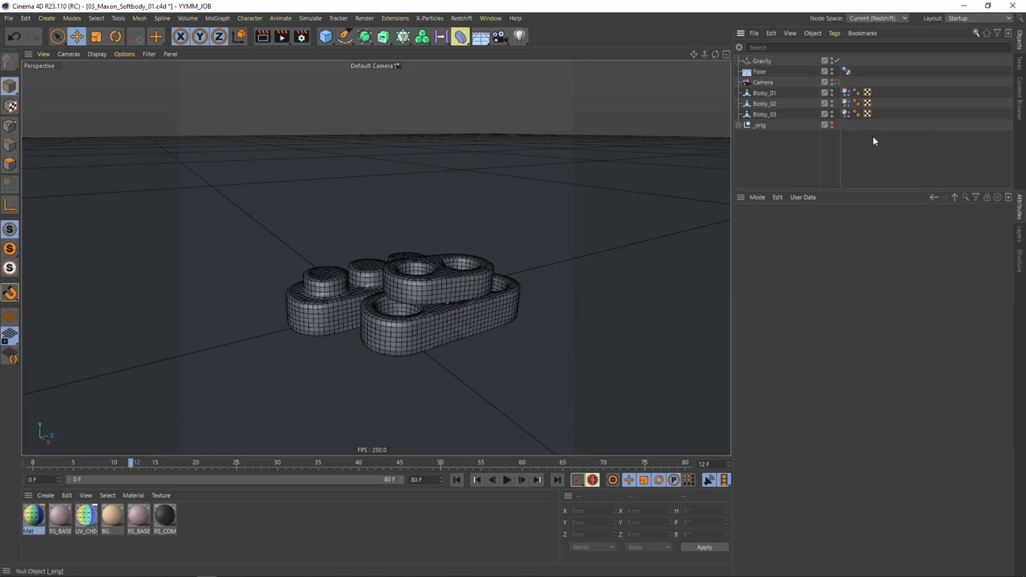
Review Blobby_01's and Blobby_02's soft-body settings in turn
click(765, 92)
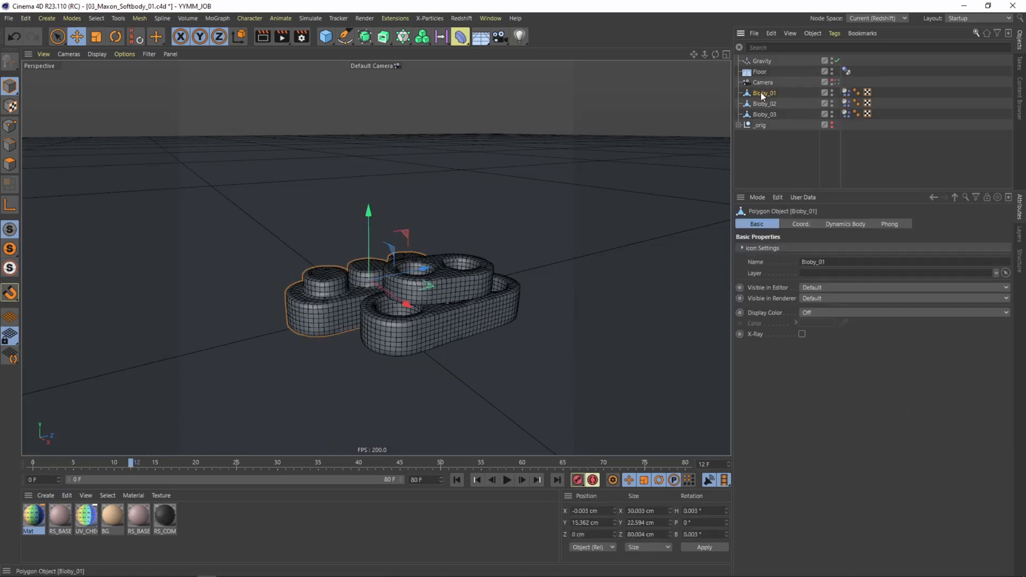
click(846, 92)
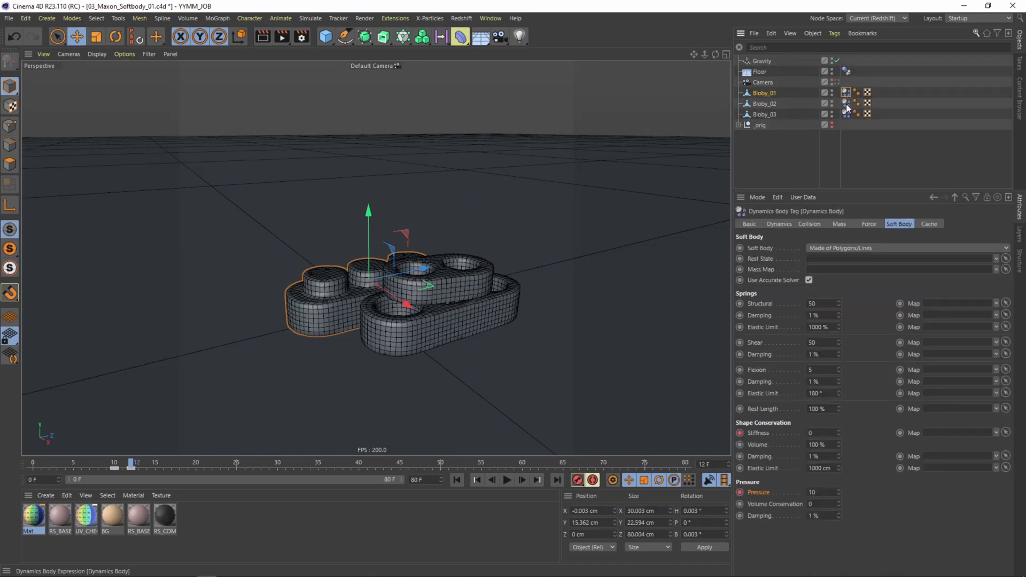
click(764, 104)
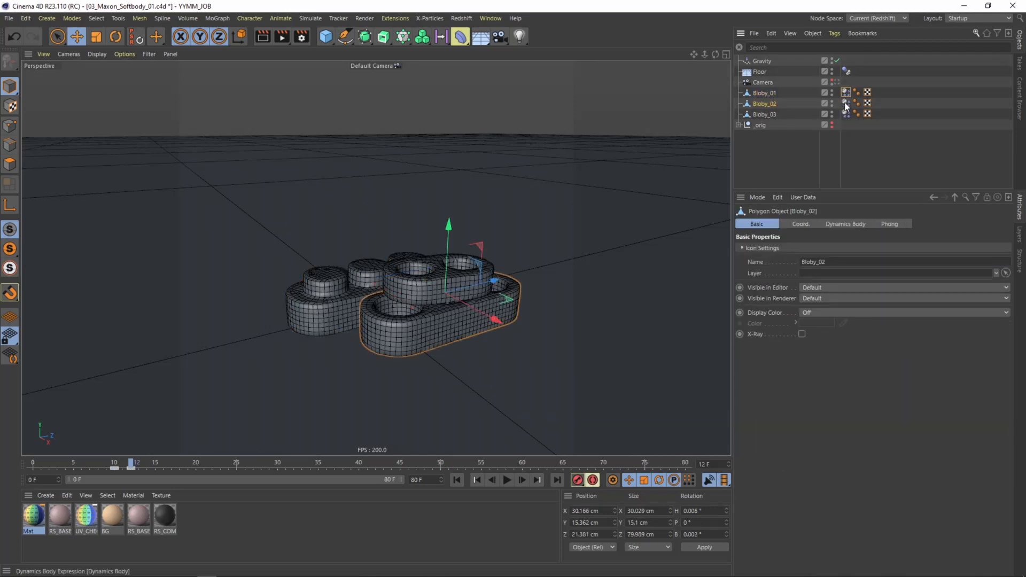
click(846, 104)
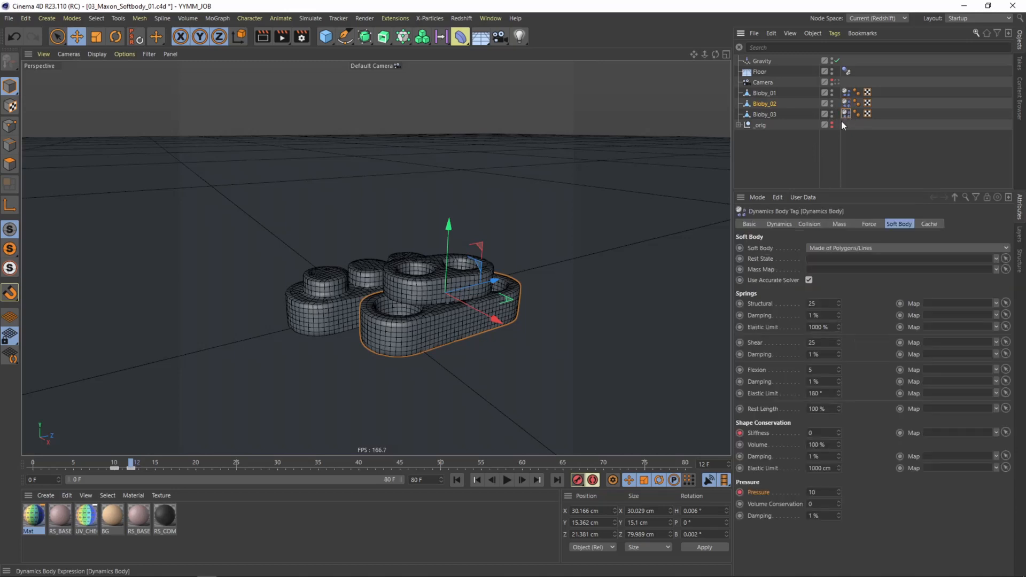
Shift Blobby_02's stiffness keyframes a few frames later, rewind and play
click(136, 472)
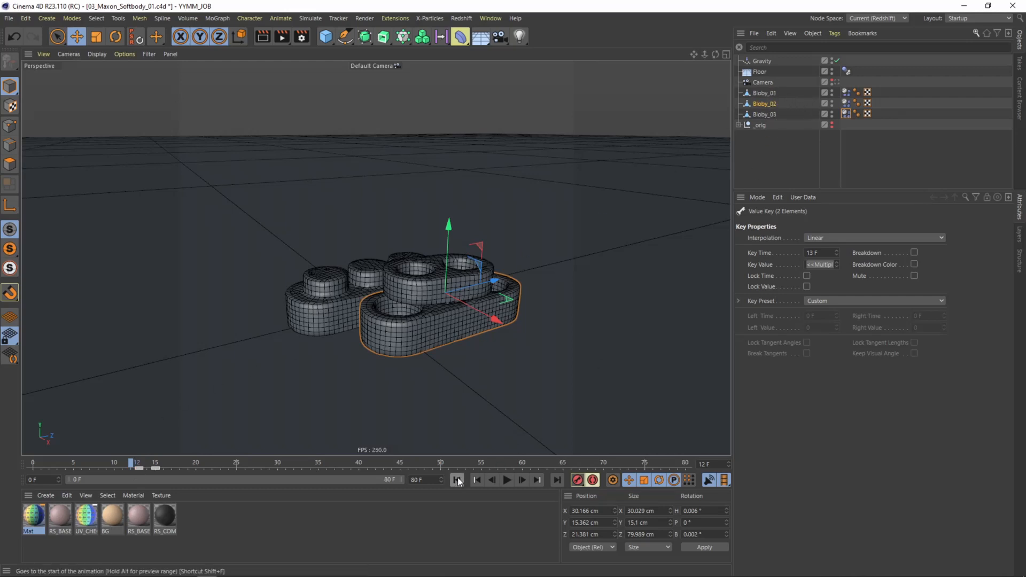
click(507, 480)
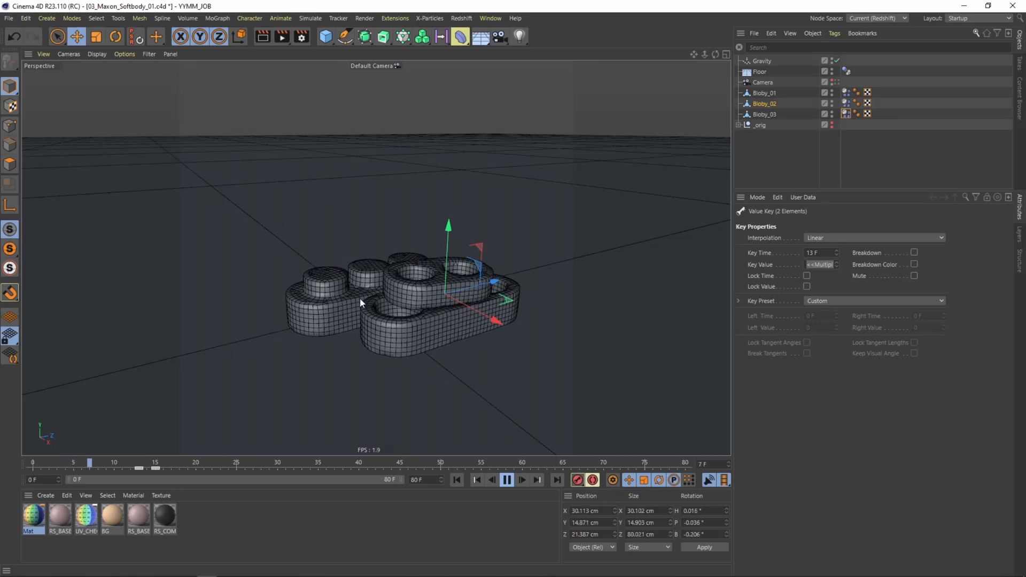
click(523, 480)
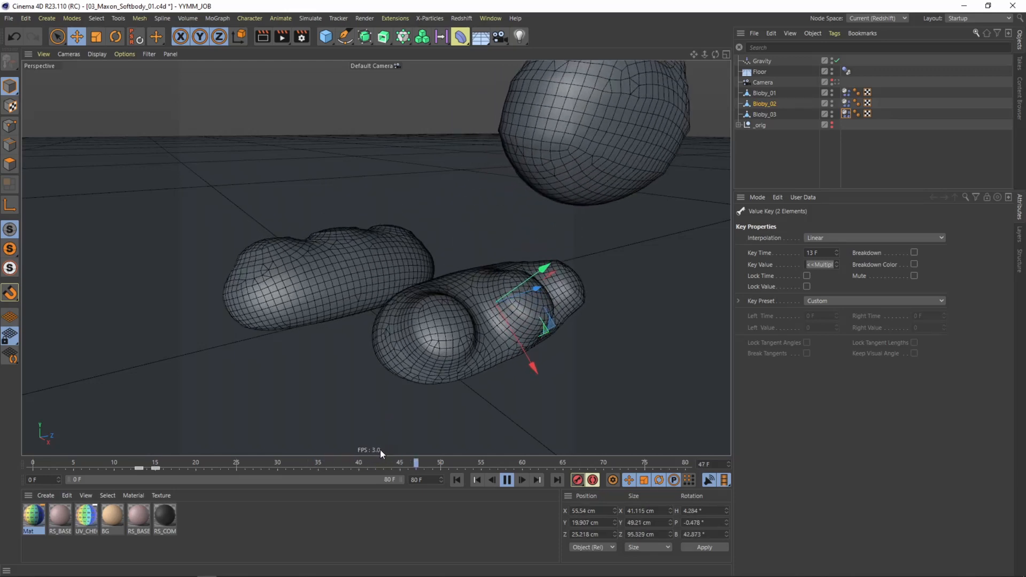
Stop the retimed playback and return to frame 0
click(507, 480)
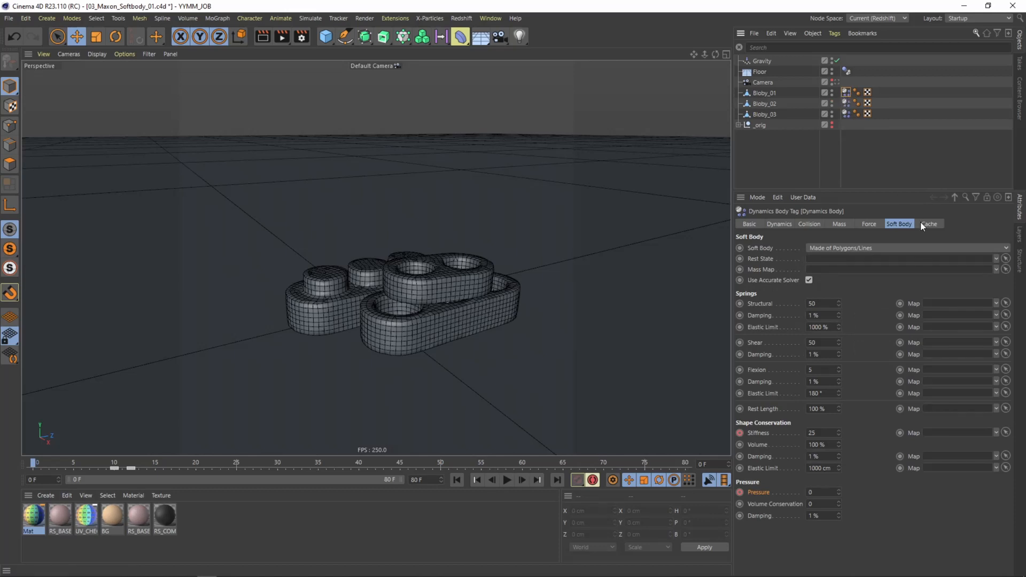
Show Blobby_01's Cache settings and replay the baked simulation, then rewind
click(929, 223)
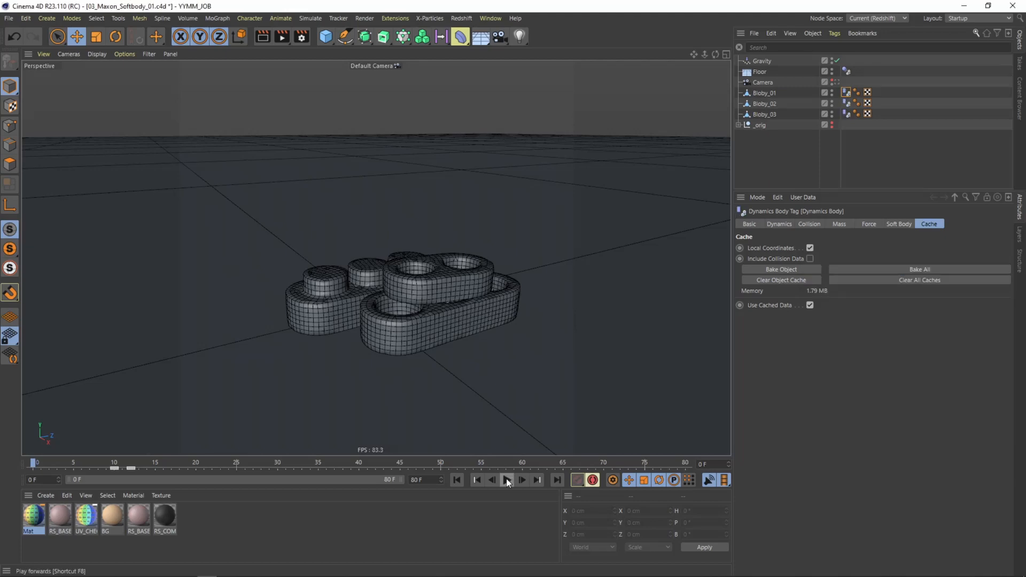
click(507, 481)
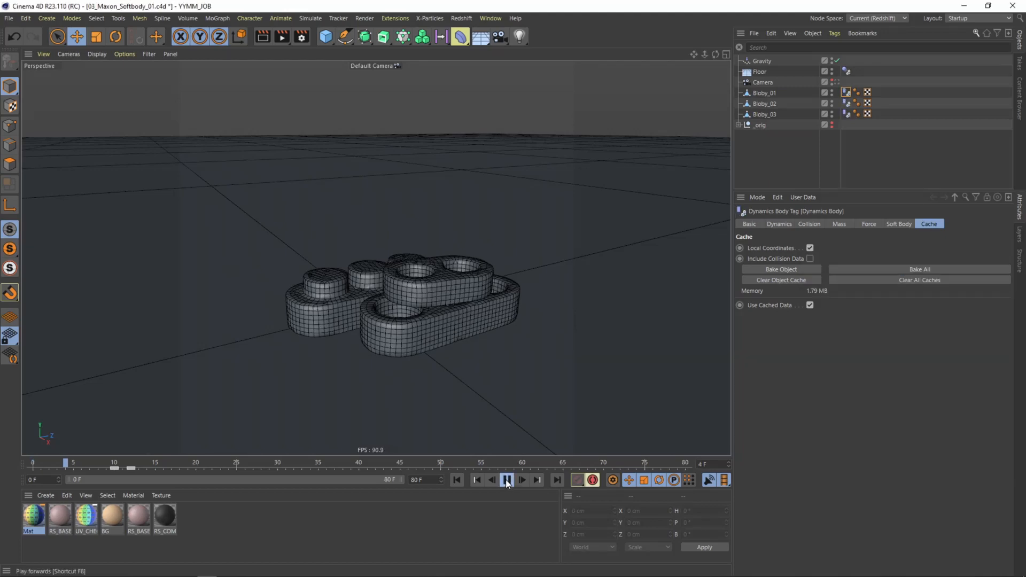
click(507, 480)
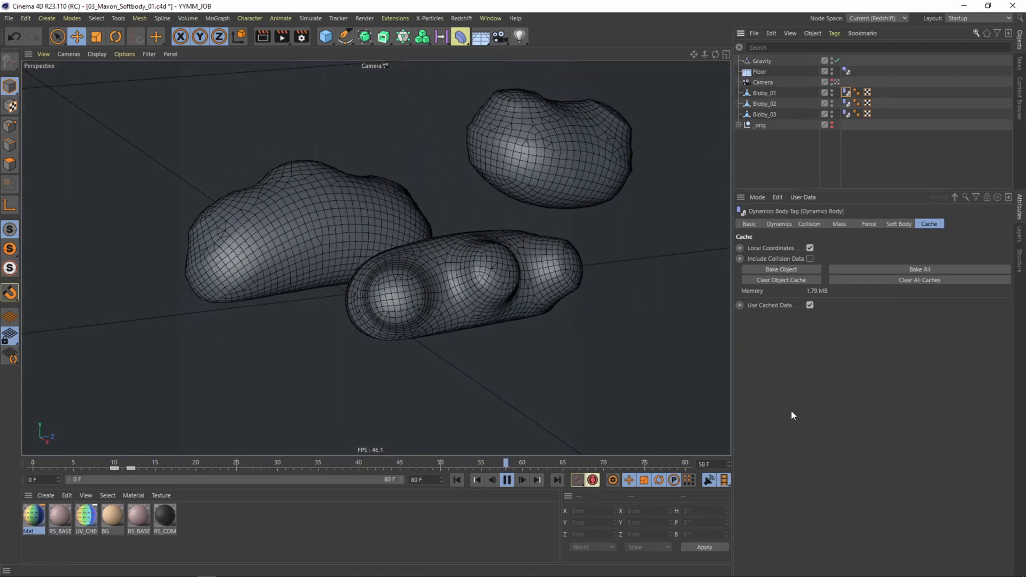
click(507, 480)
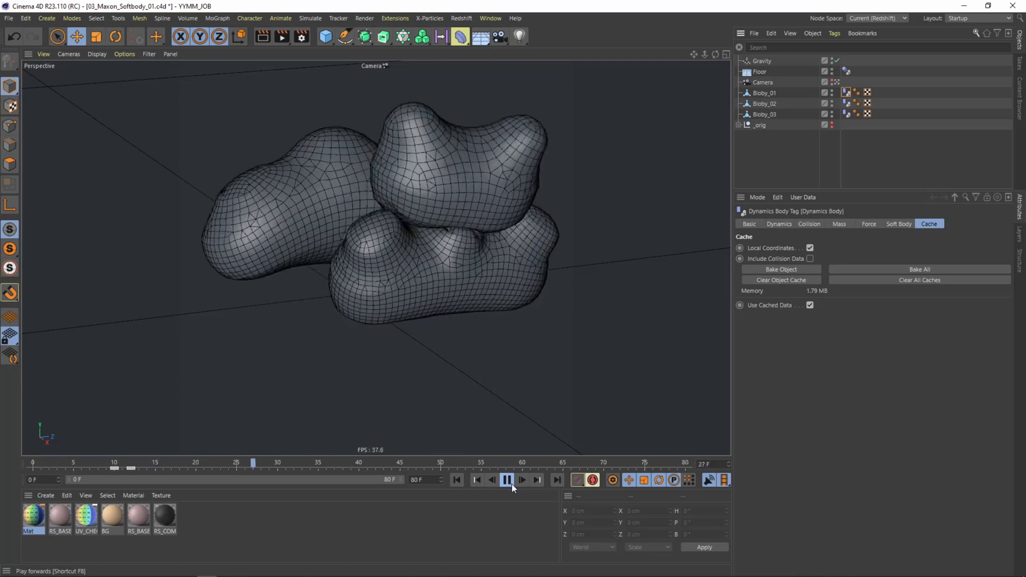
click(506, 480)
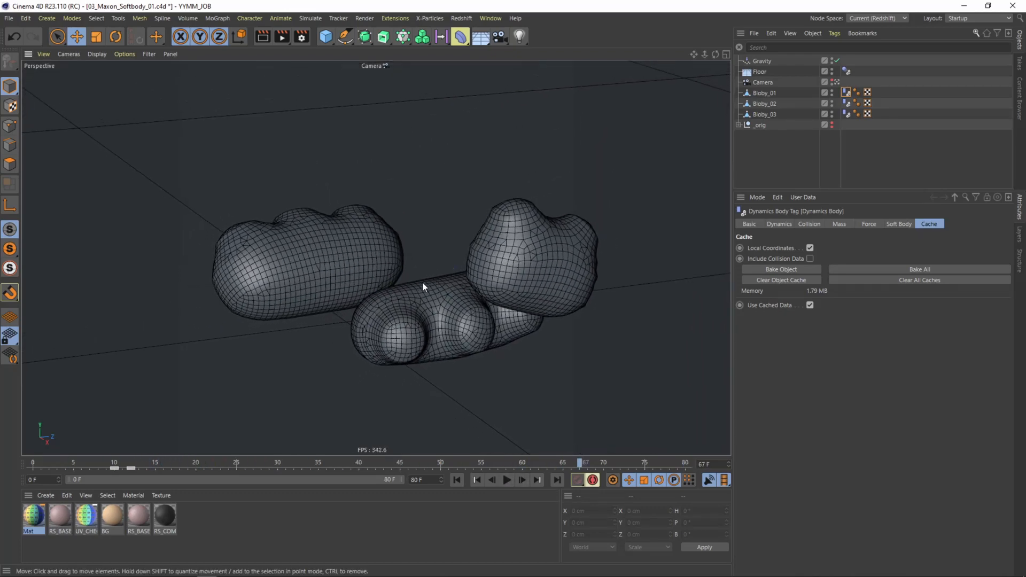
click(477, 480)
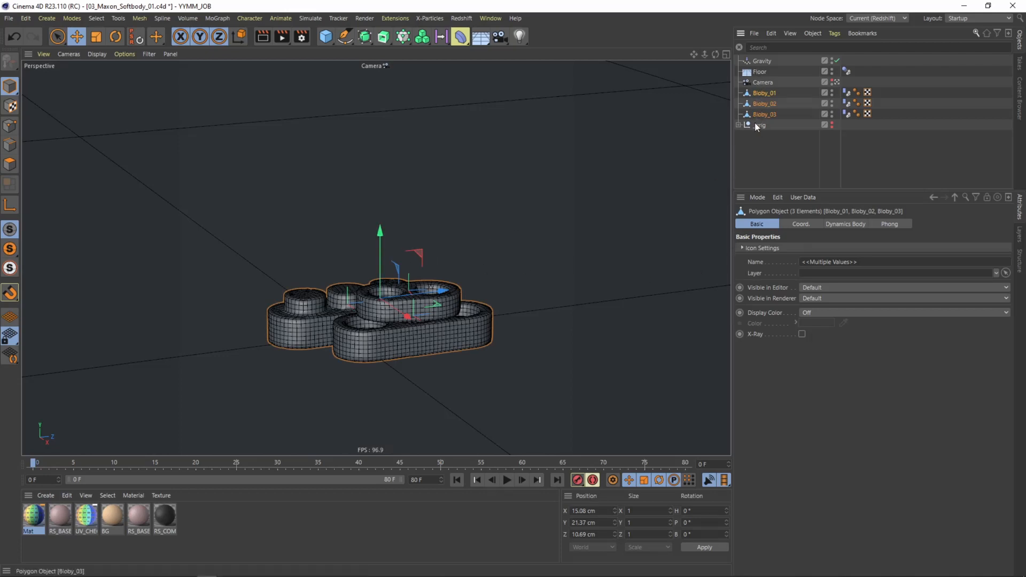
Turn on a custom pale yellow display colour for Bloby_01–03 and play back the baked result
click(904, 312)
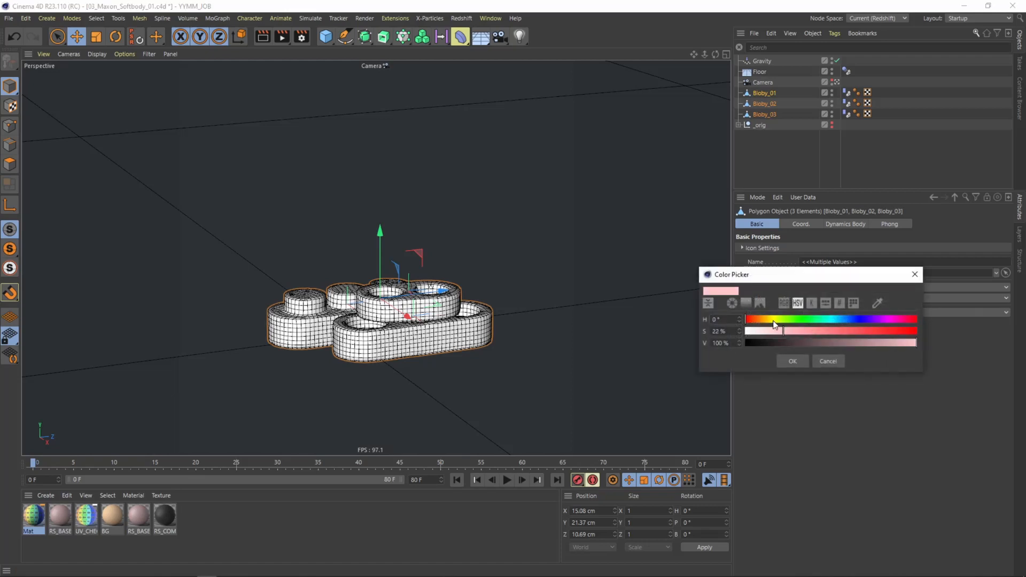
click(792, 360)
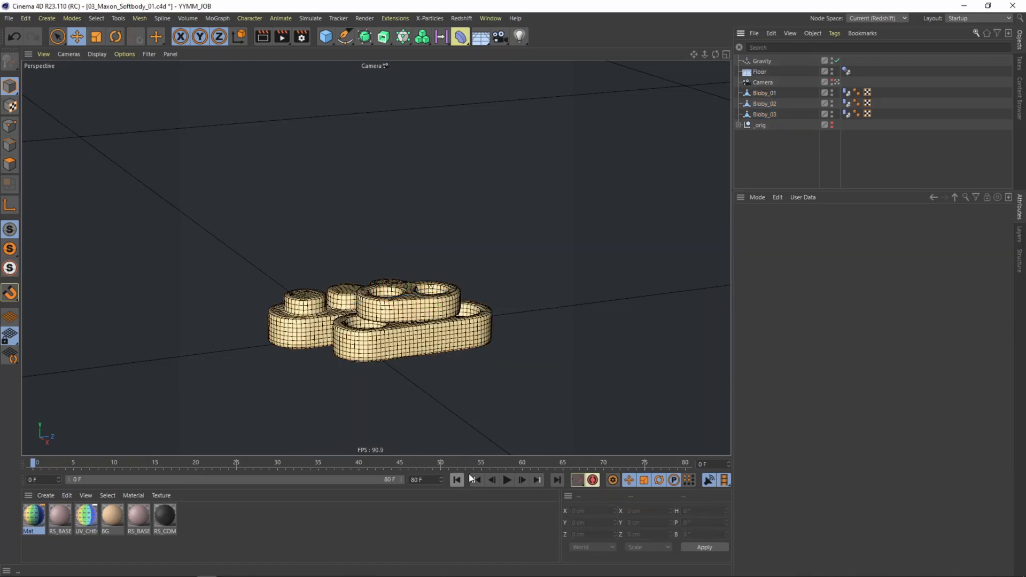
click(507, 480)
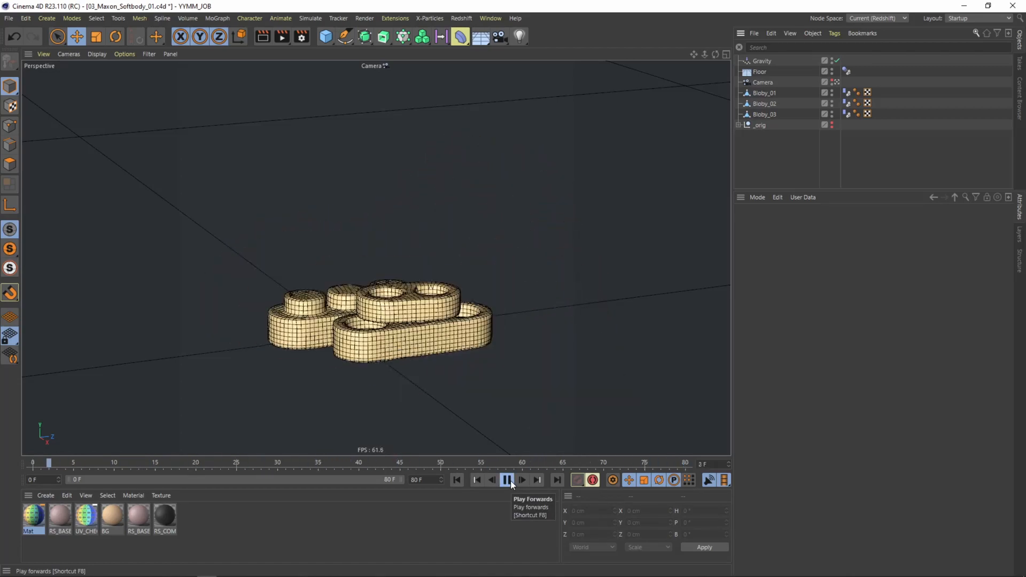
click(507, 480)
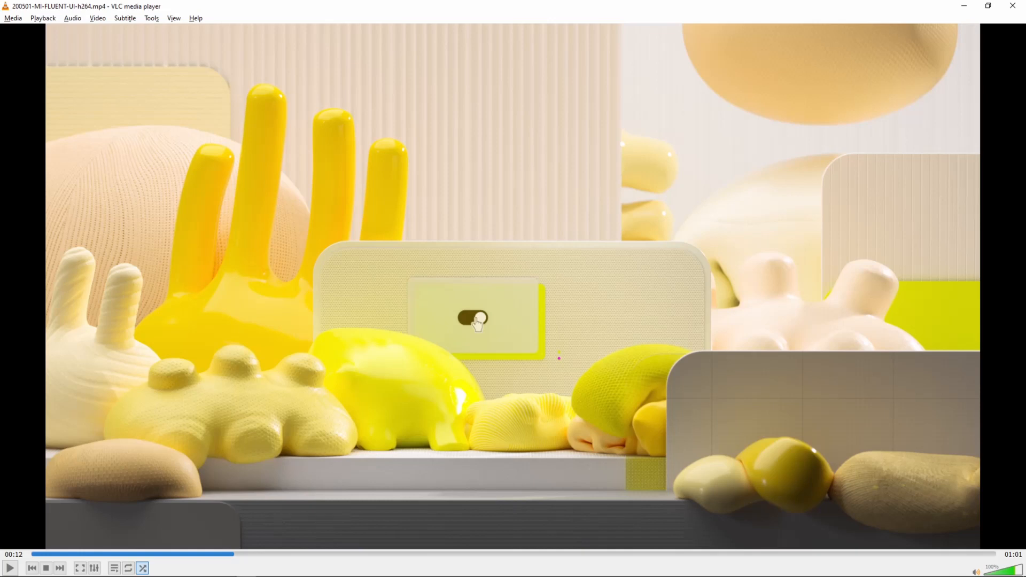
mouse_move(932, 475)
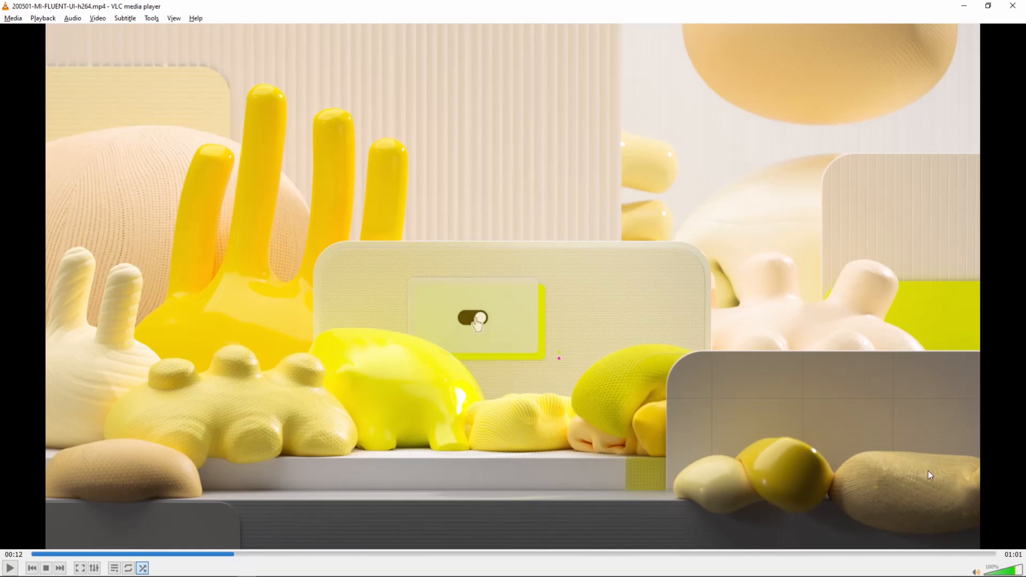
mouse_move(660, 436)
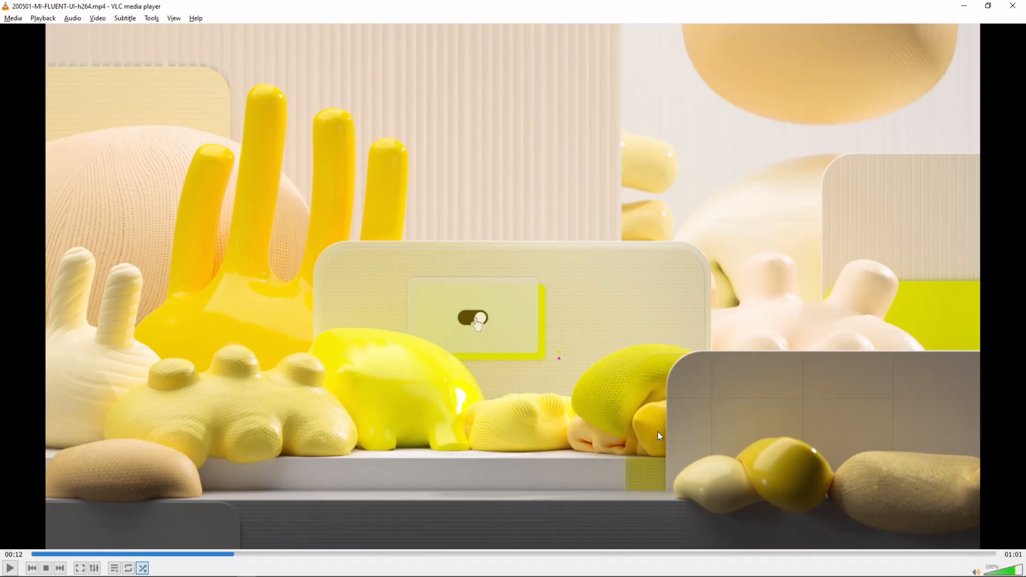
mouse_move(111, 153)
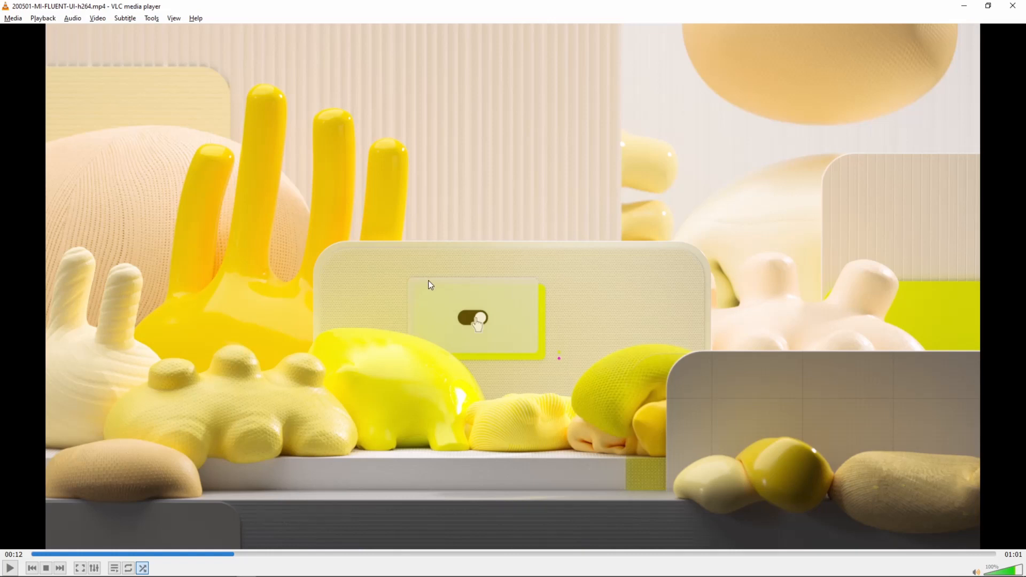
mouse_move(390, 341)
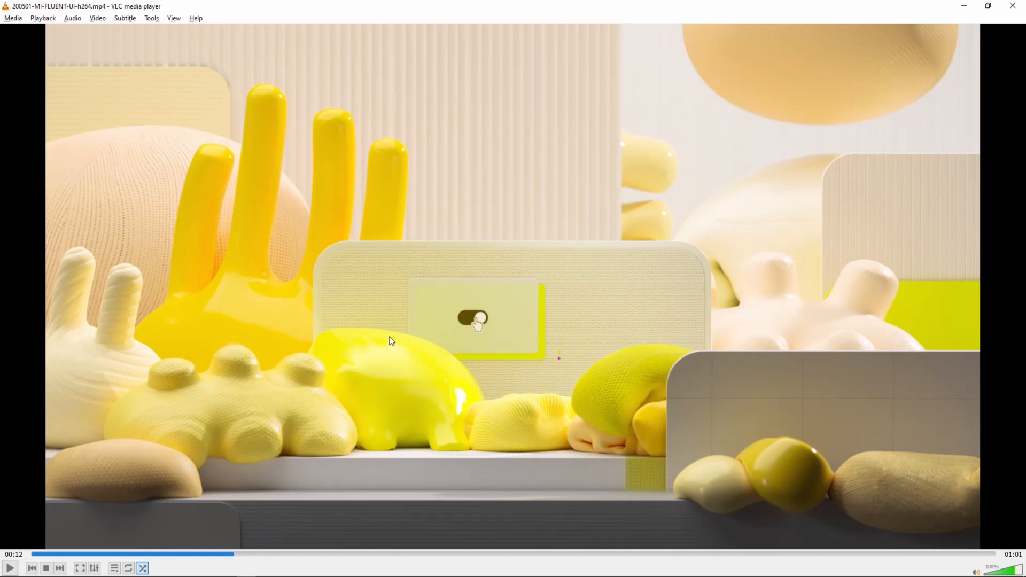
mouse_move(138, 346)
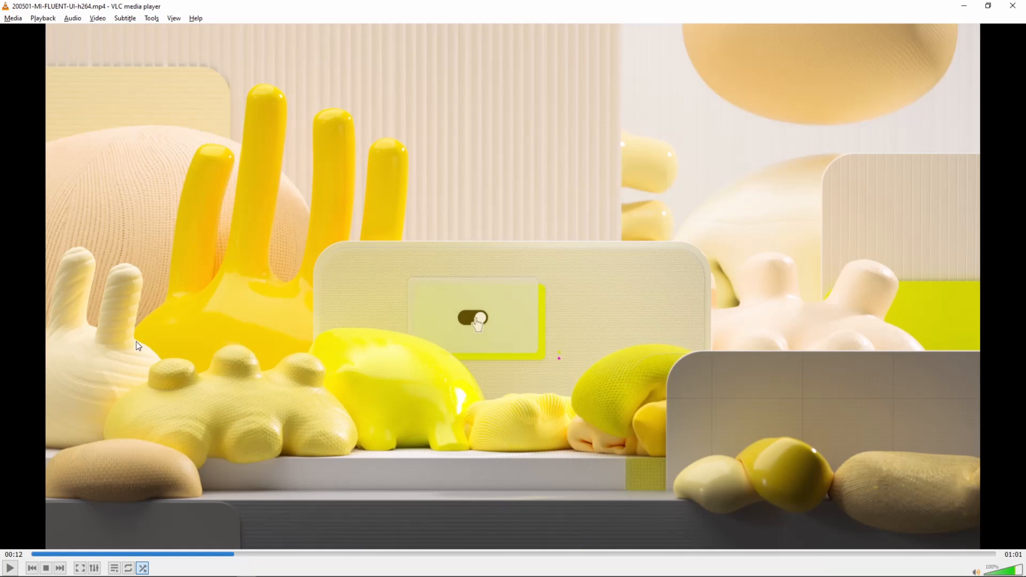
mouse_move(376, 206)
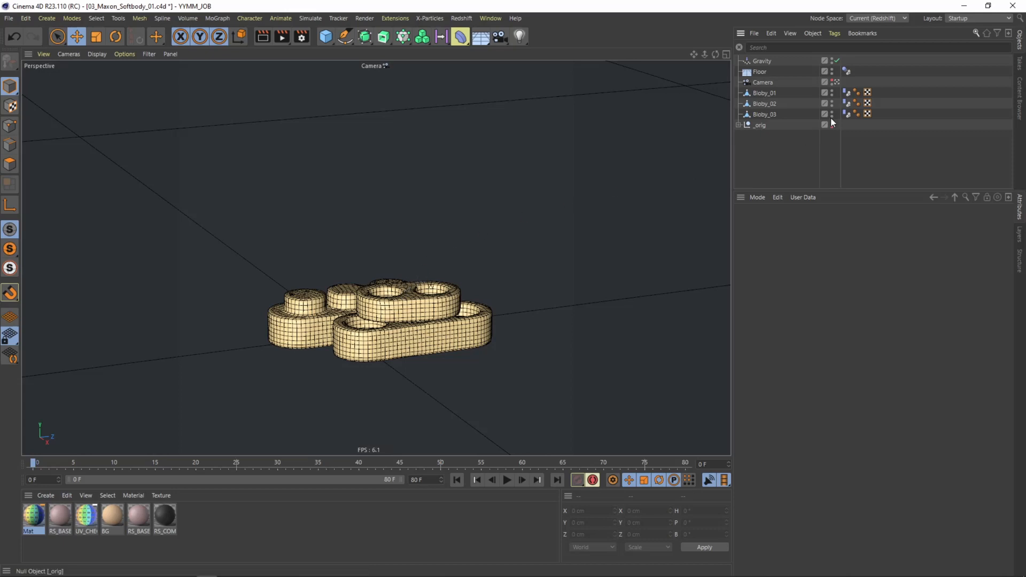
Bake the three selected Bloby objects out as Alembic objects
click(763, 92)
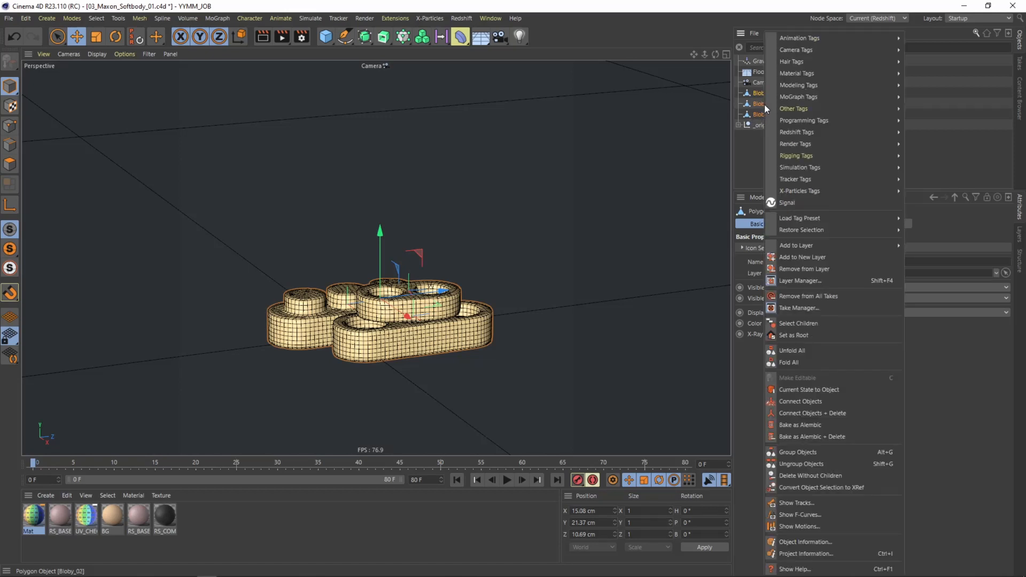
mouse_move(812, 476)
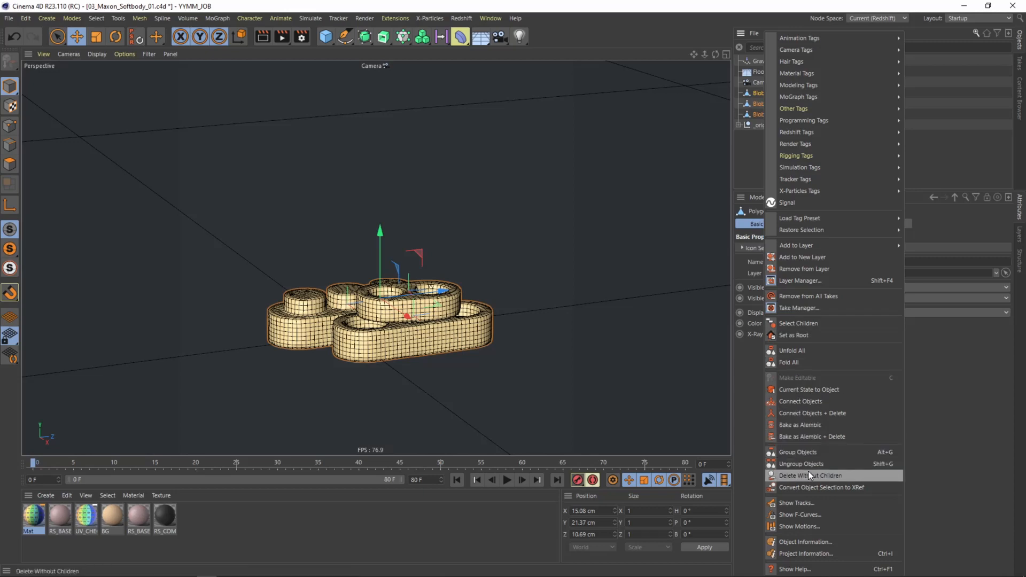
mouse_move(794, 425)
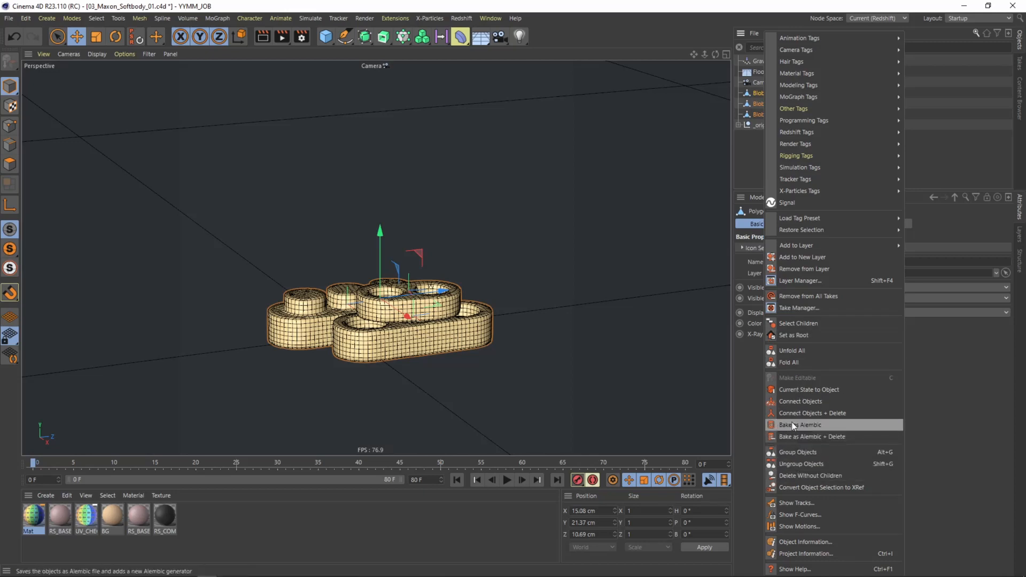
click(795, 424)
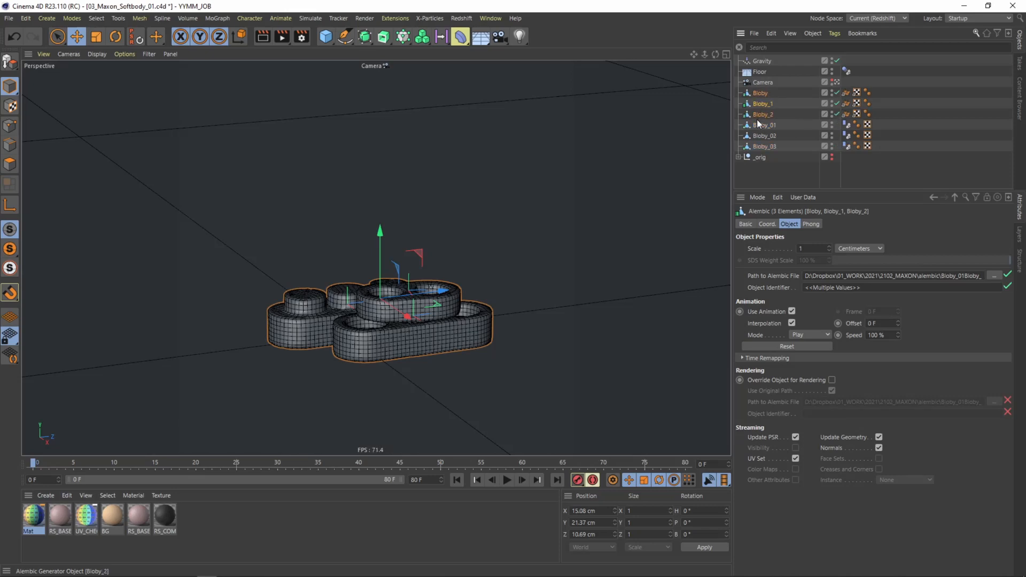
Group the original Bloby objects under a Null and select the three Alembic blobs
click(768, 124)
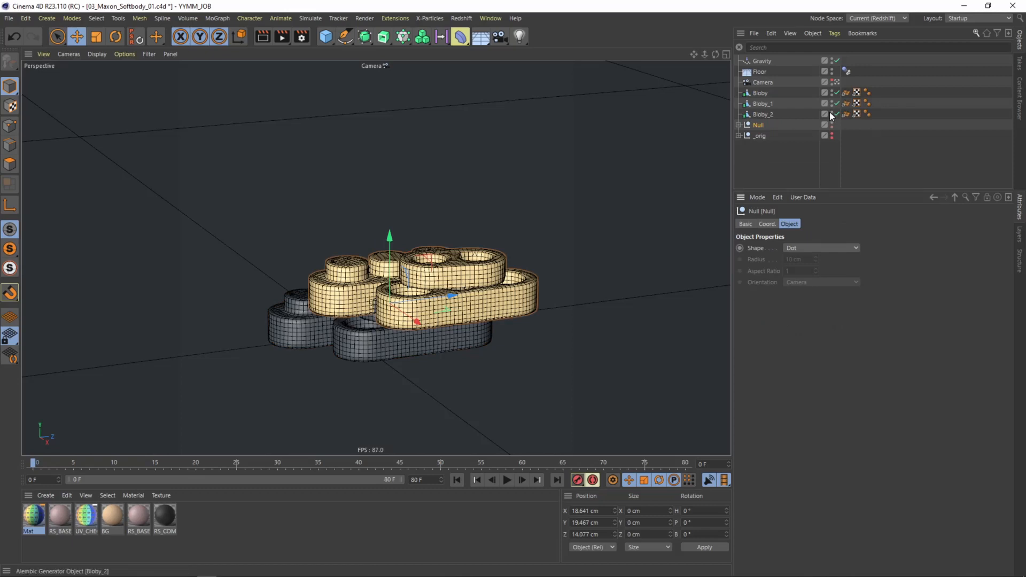
click(739, 125)
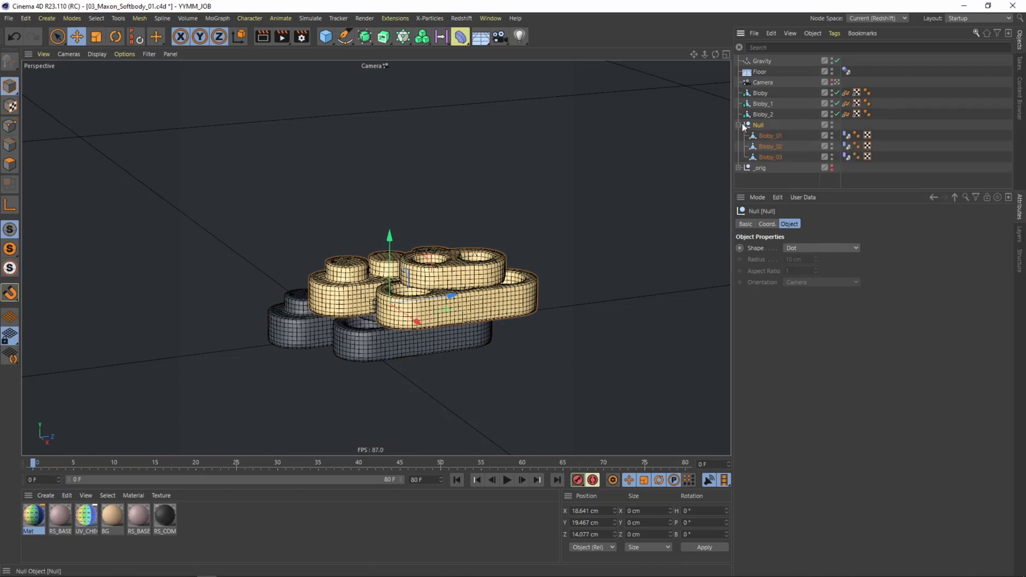
click(738, 125)
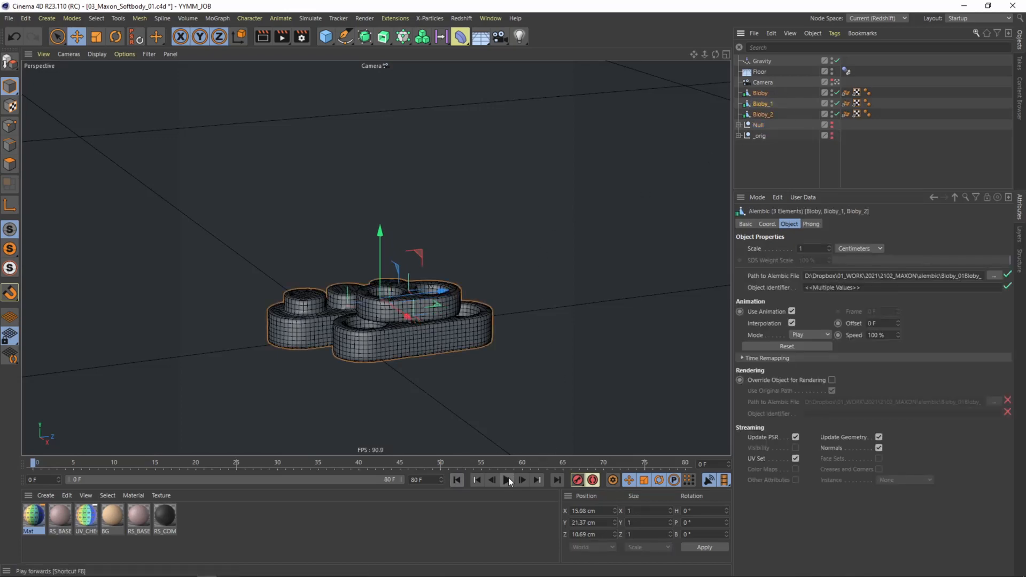
Preview the Alembic animation, rewind, and raise the blobs' Scale to 2
click(506, 480)
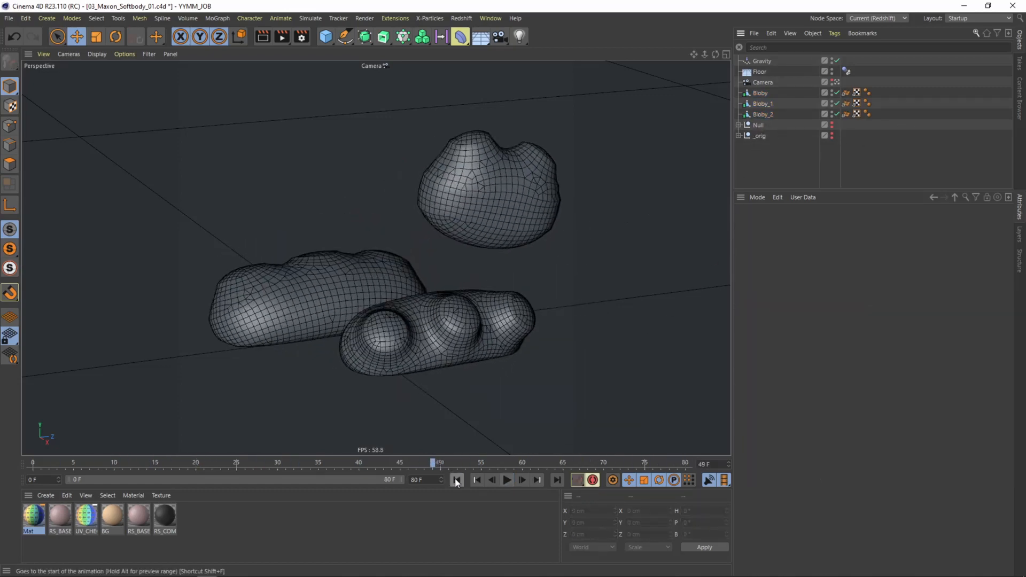
click(477, 480)
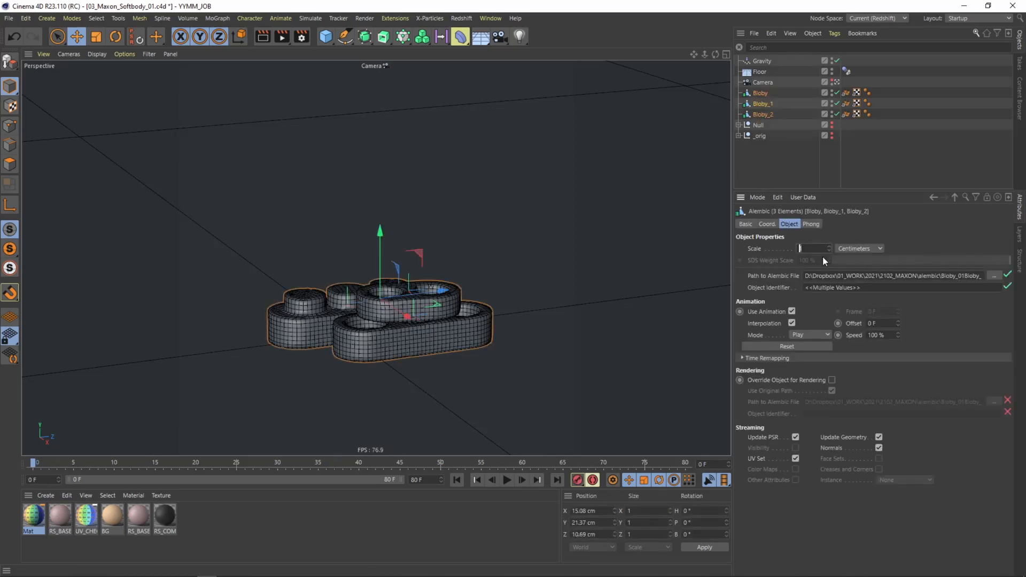
click(507, 480)
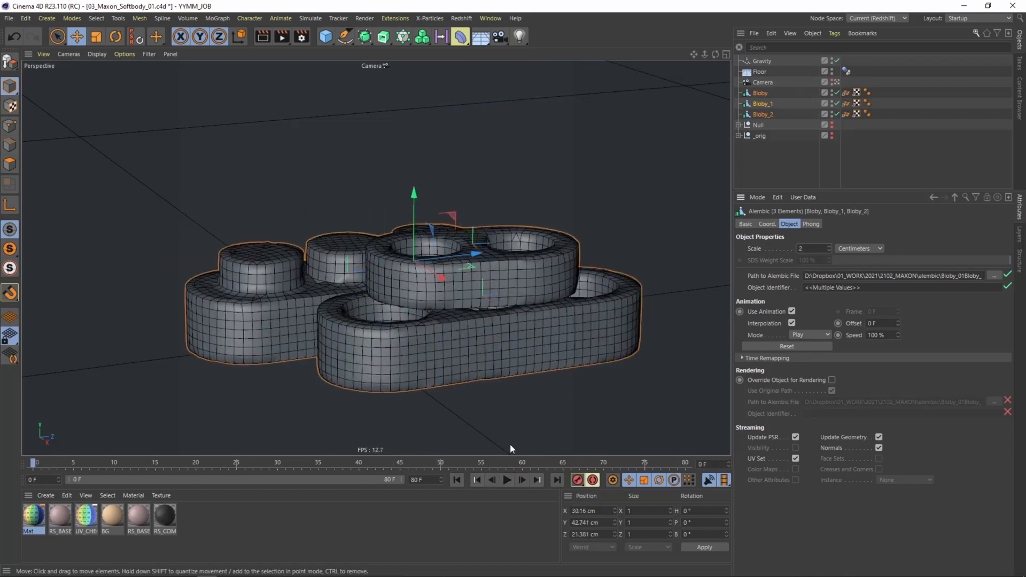
Play back the enlarged blobs, then pause the playback
click(507, 480)
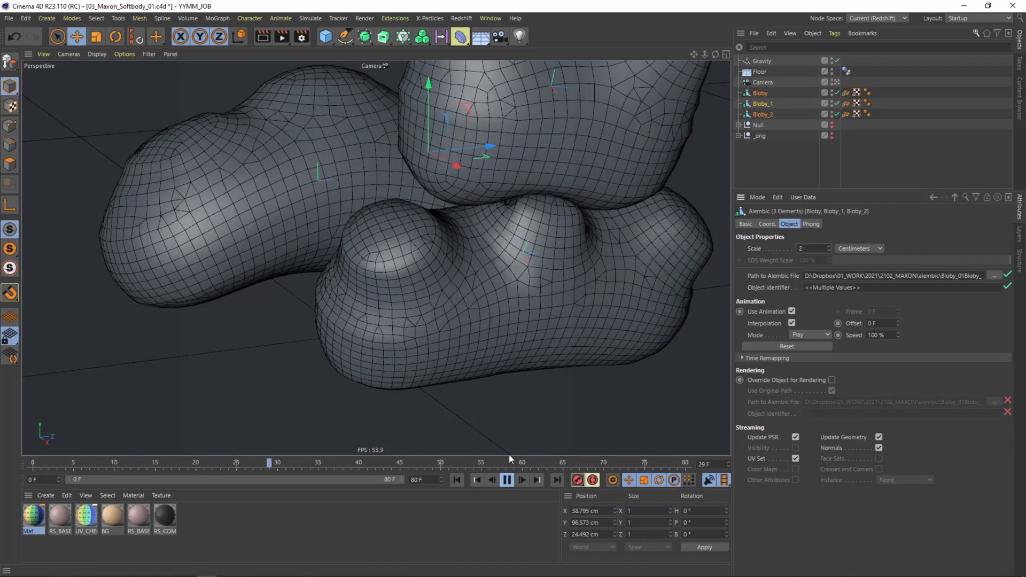
click(507, 480)
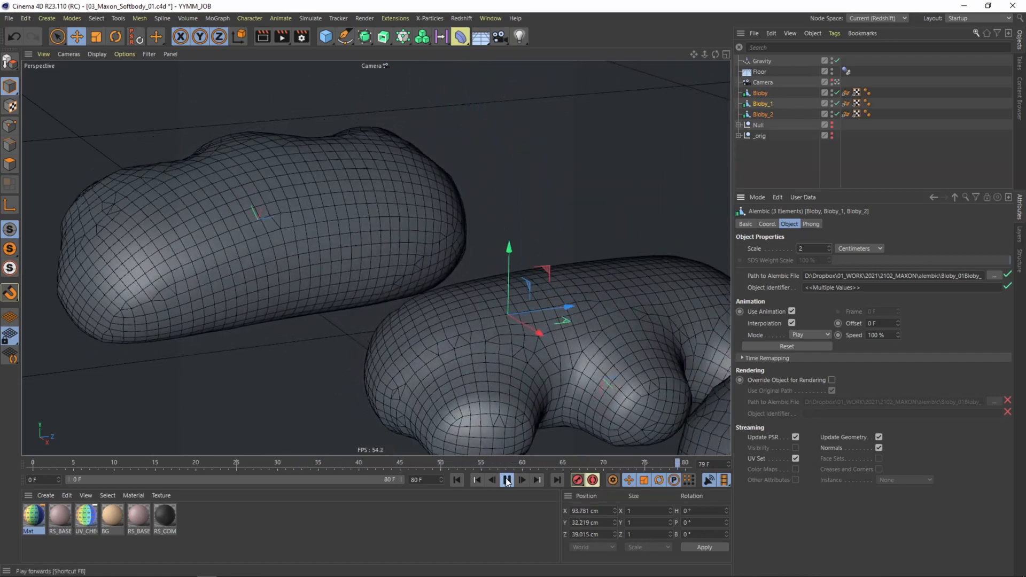
click(507, 480)
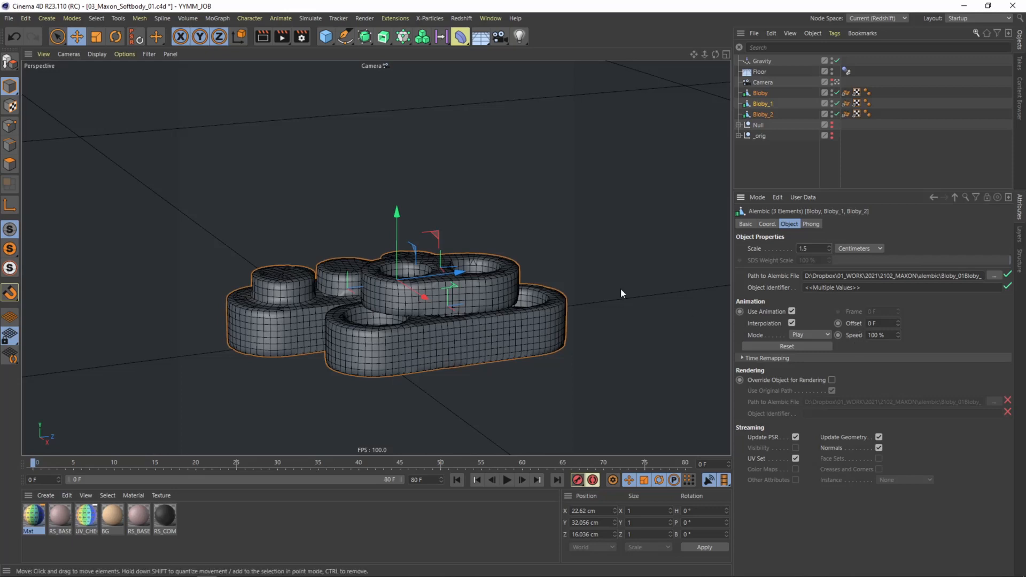
Set the Alembic blobs' Speed to 50% and play the half-speed animation
click(880, 335)
text(50)
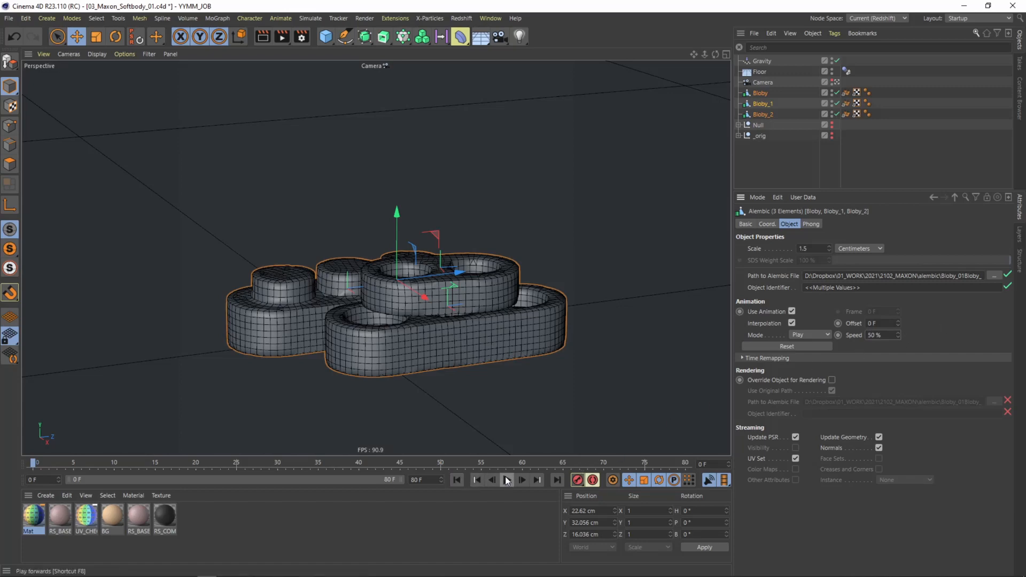
click(522, 480)
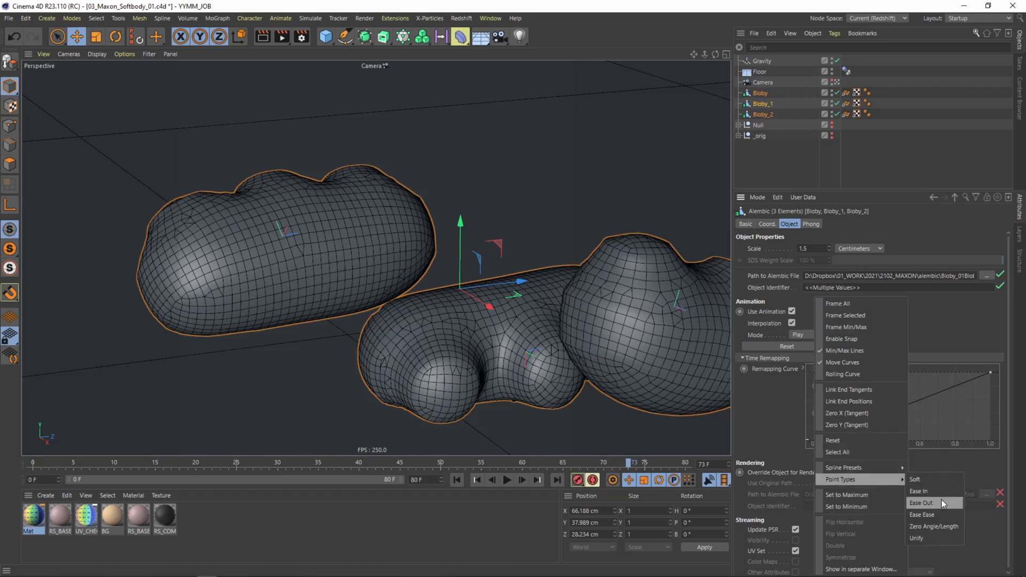
Ease out the remapping curve points, raise the early point for a fast start, and play it
click(920, 504)
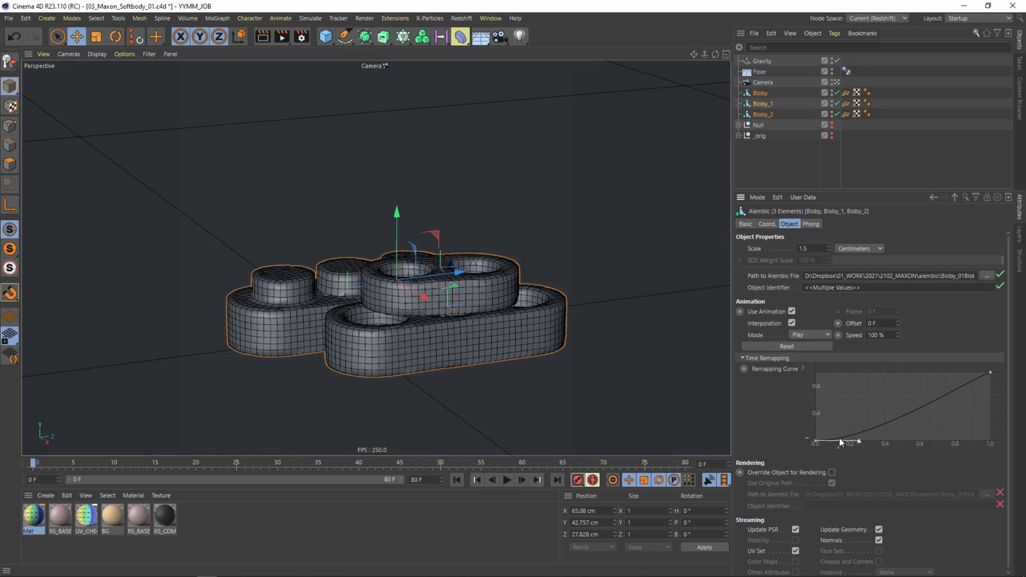
drag(859, 440, 855, 438)
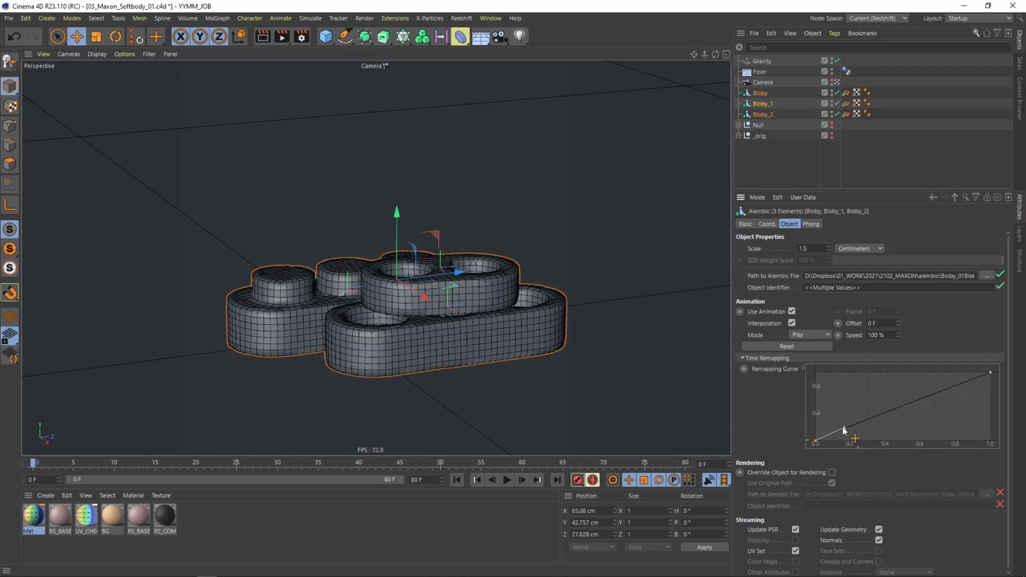
drag(854, 439, 836, 422)
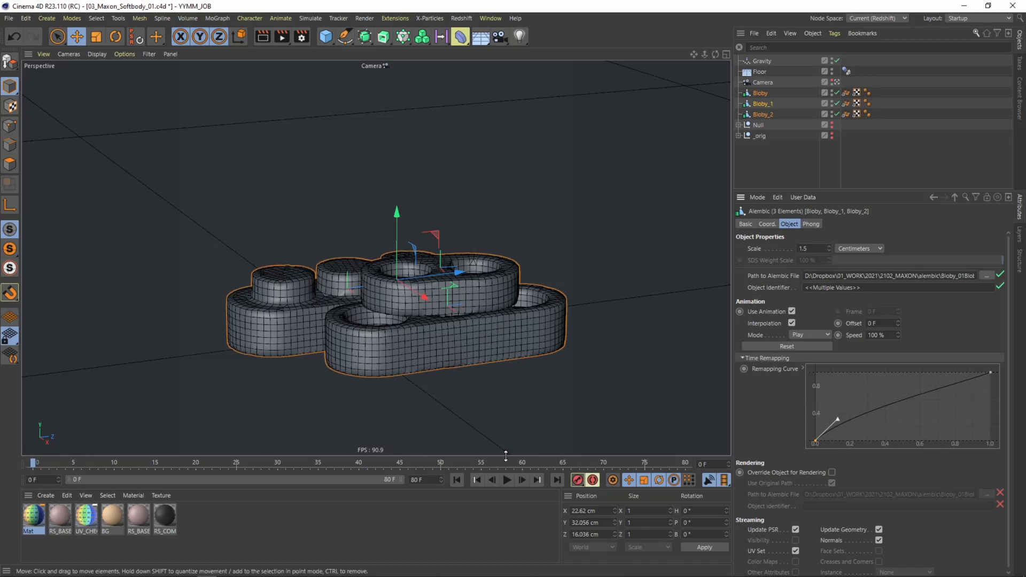
click(507, 480)
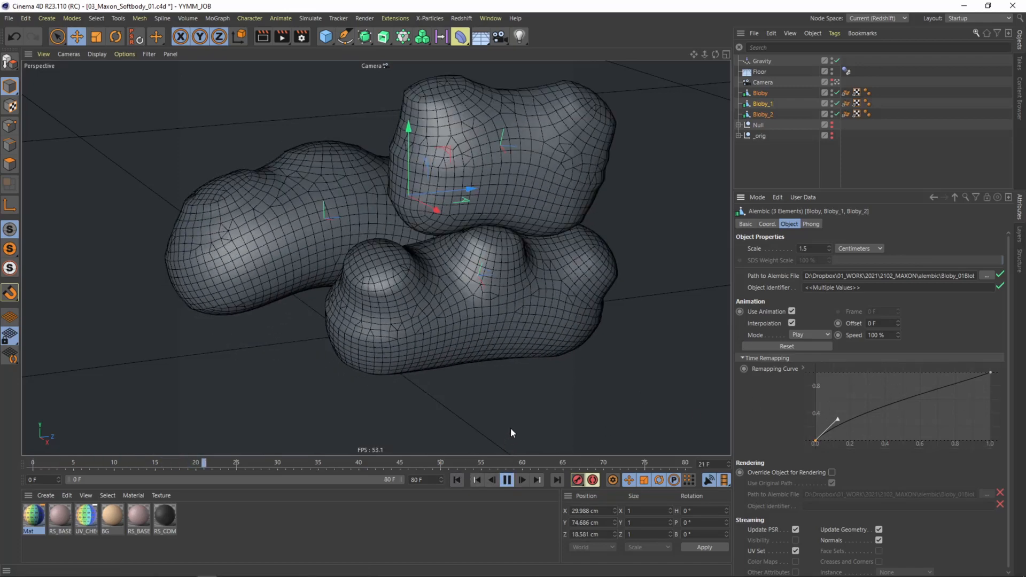